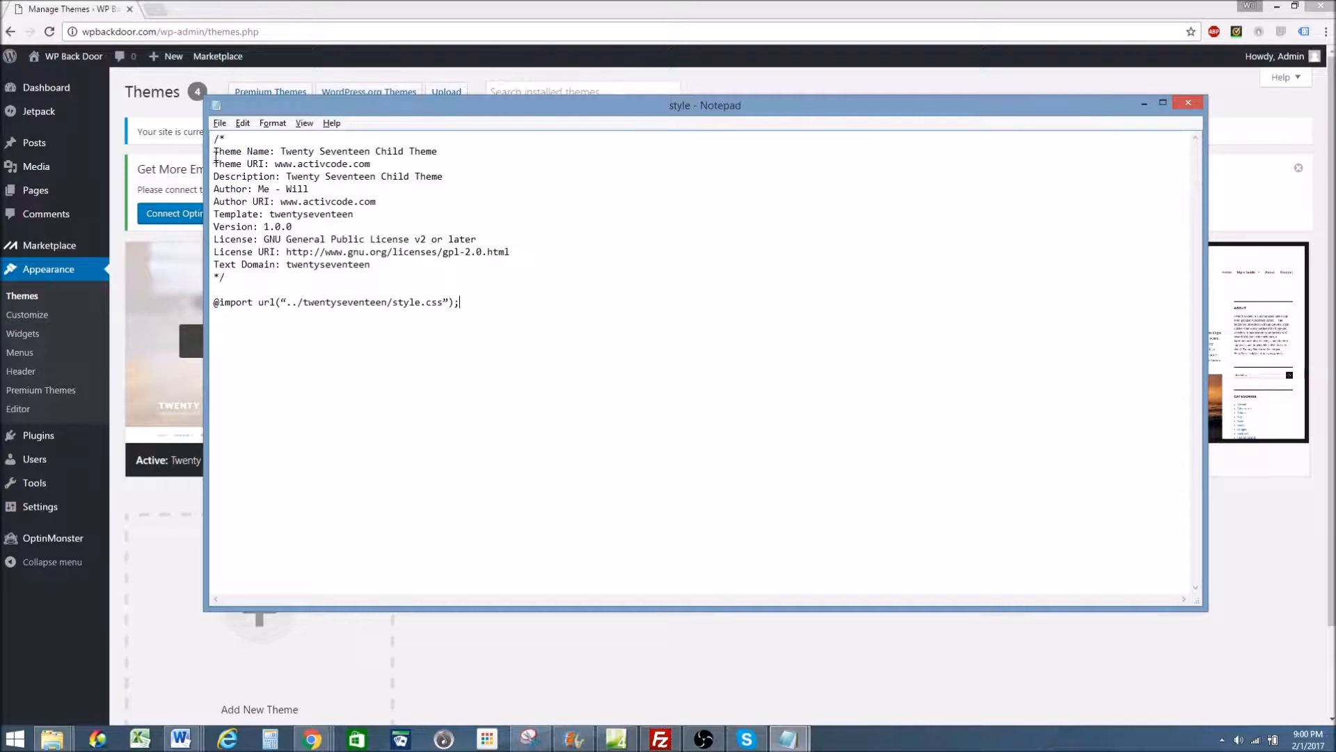
Review the Theme Name, Author URI and other header lines of the child theme's style.css.
double_click(231, 150)
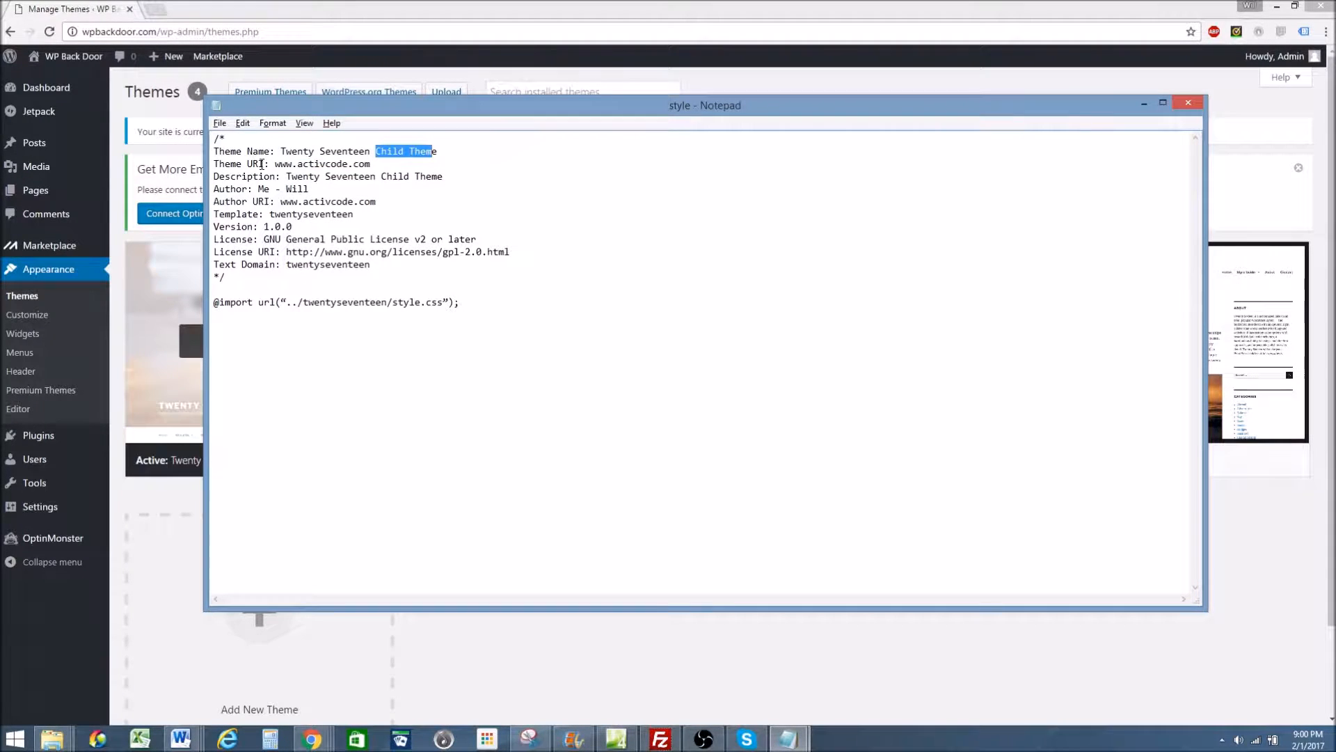
click(275, 164)
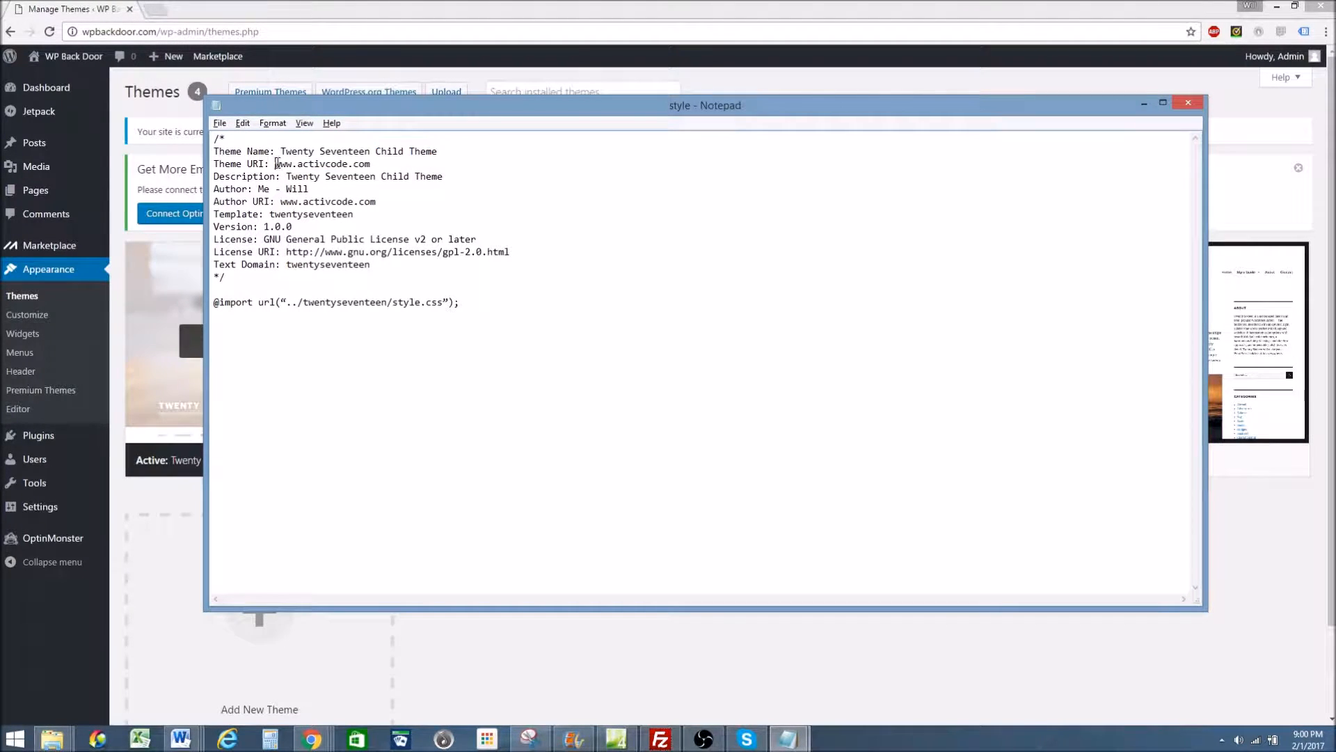
drag(274, 164, 370, 164)
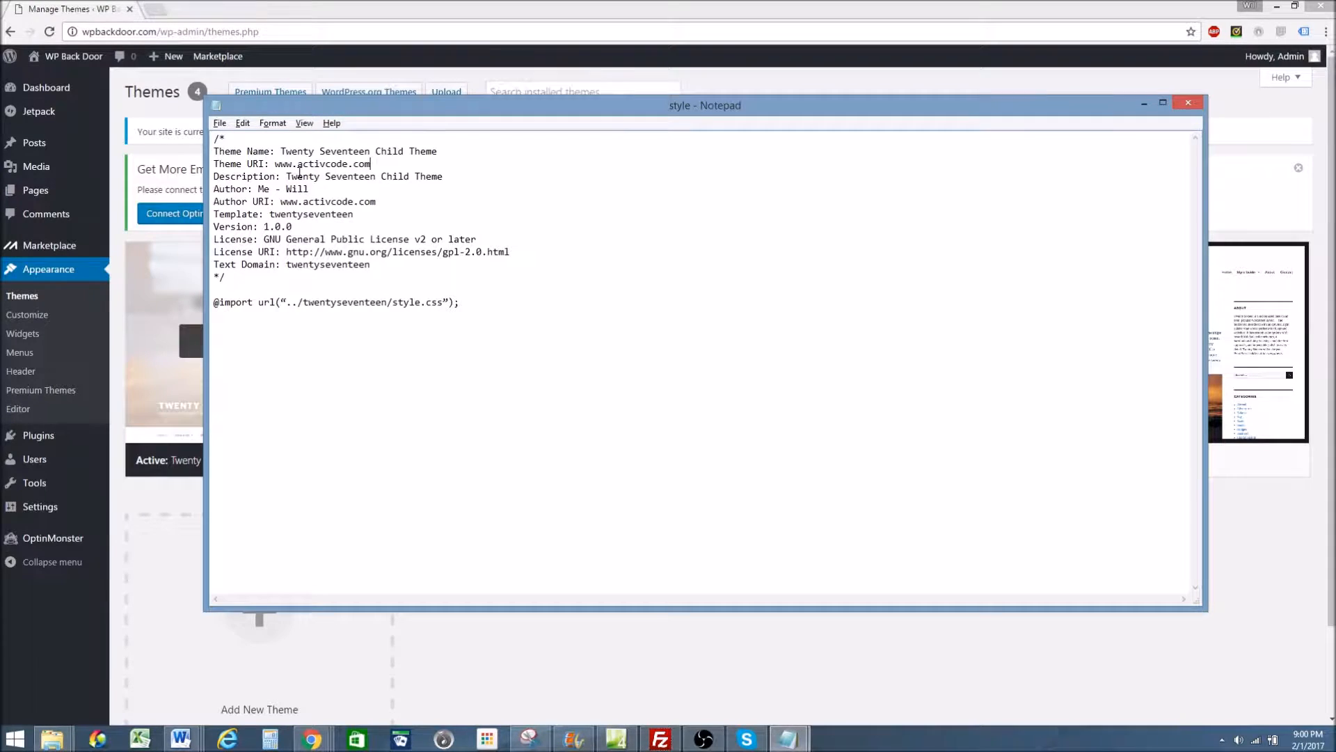
drag(289, 177, 384, 177)
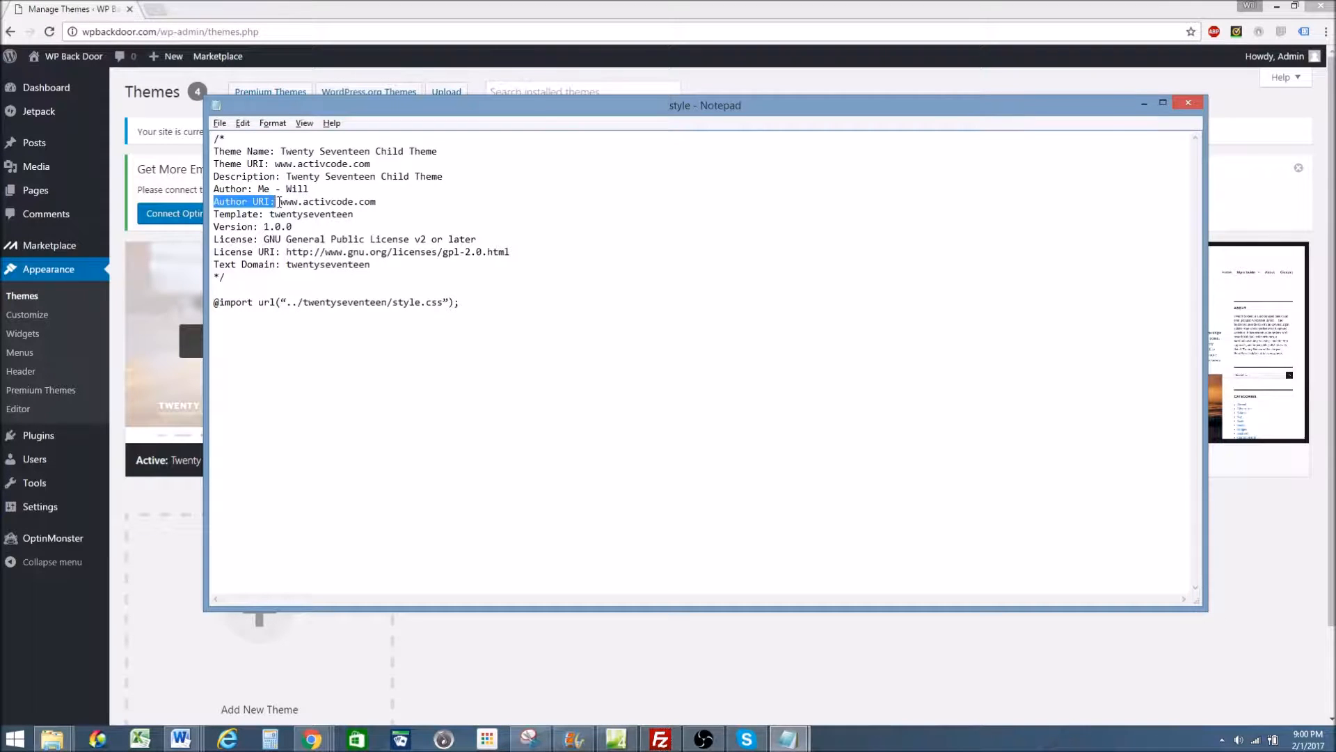
drag(278, 200, 376, 201)
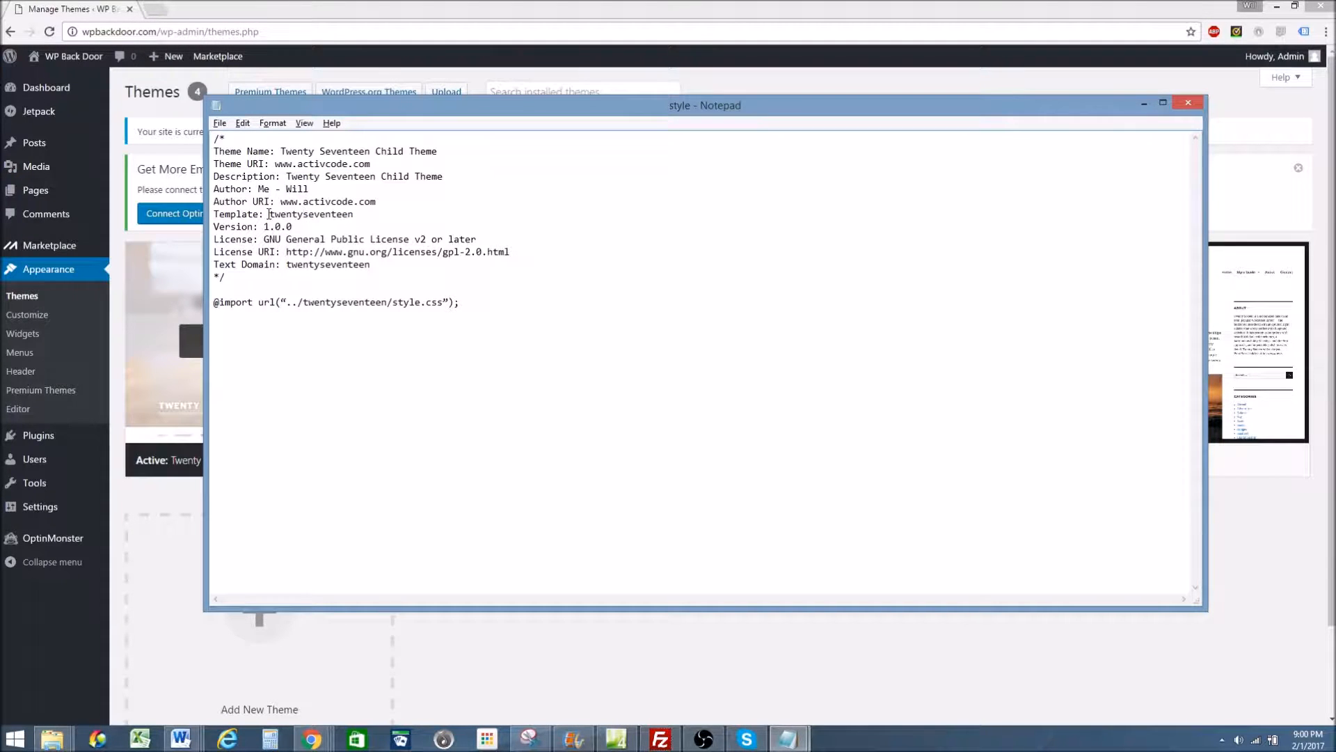
click(353, 214)
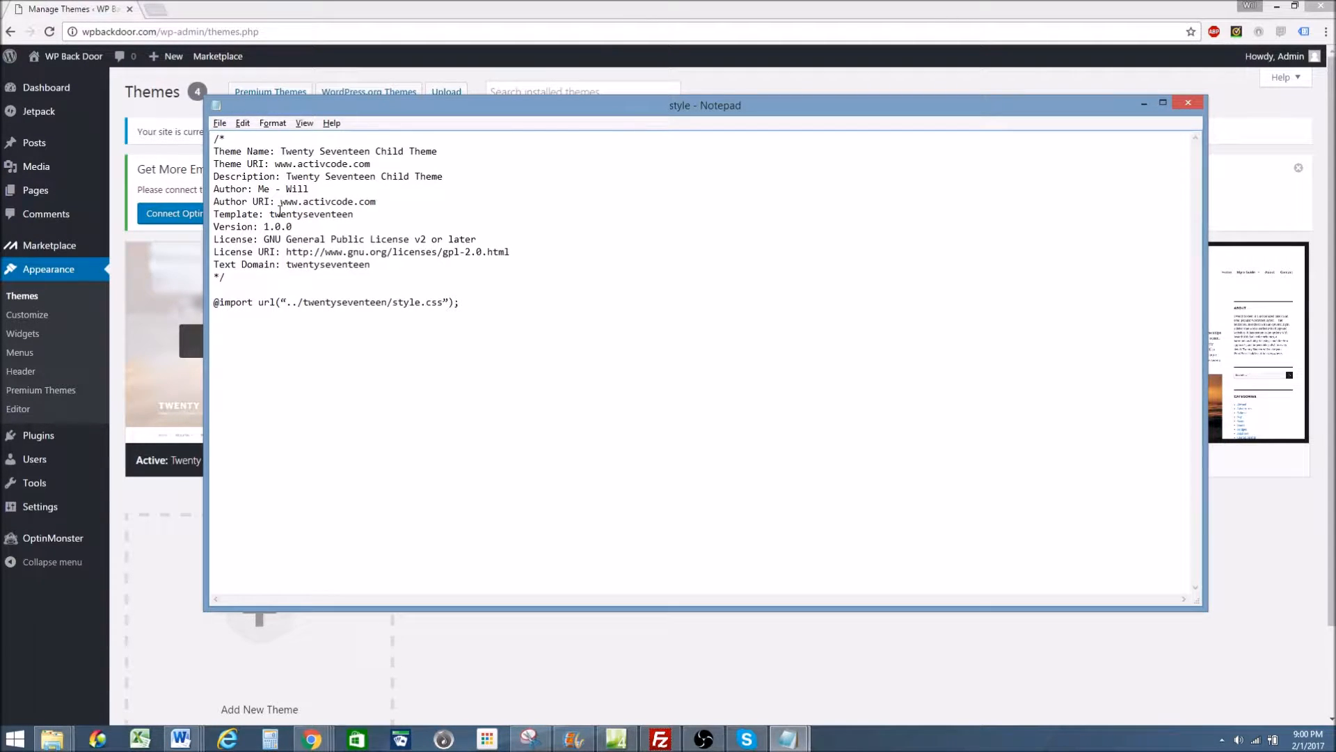
Point out the twentyseventeen template value and parent import path, then minimize Notepad.
double_click(336, 302)
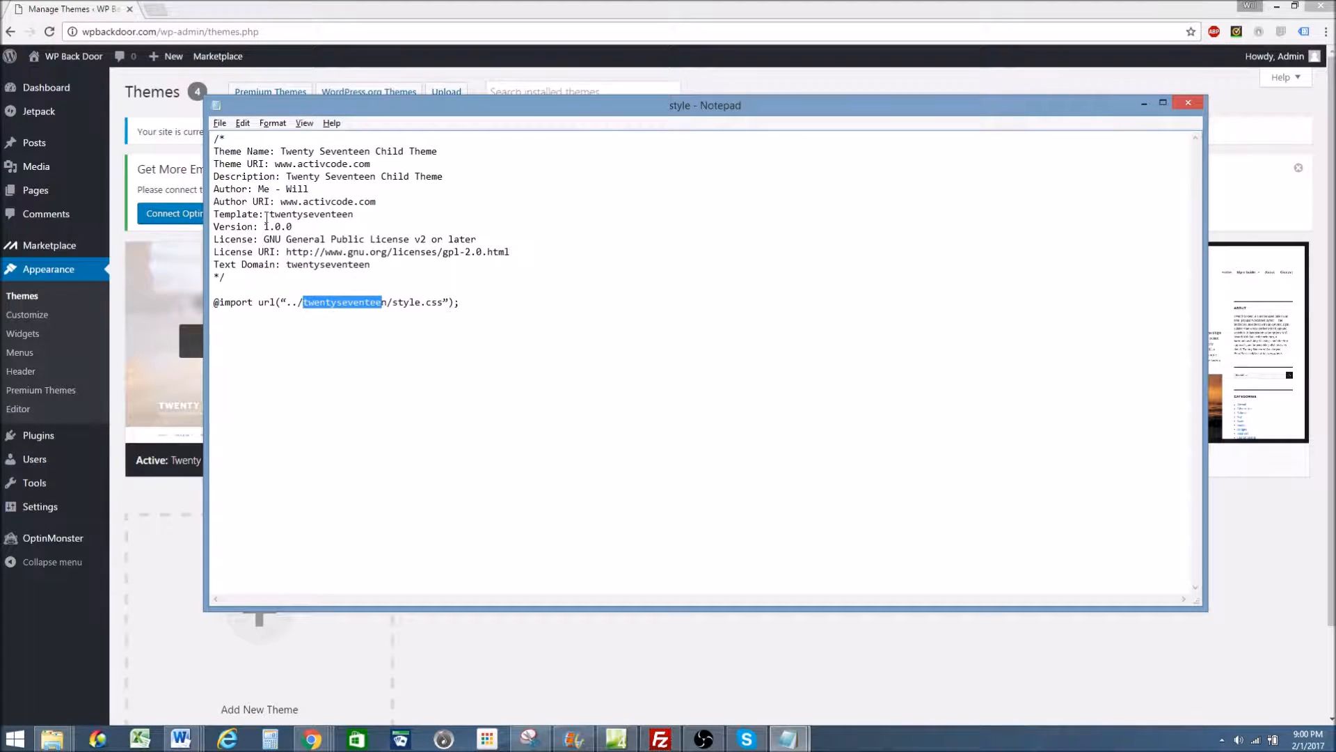
double_click(310, 214)
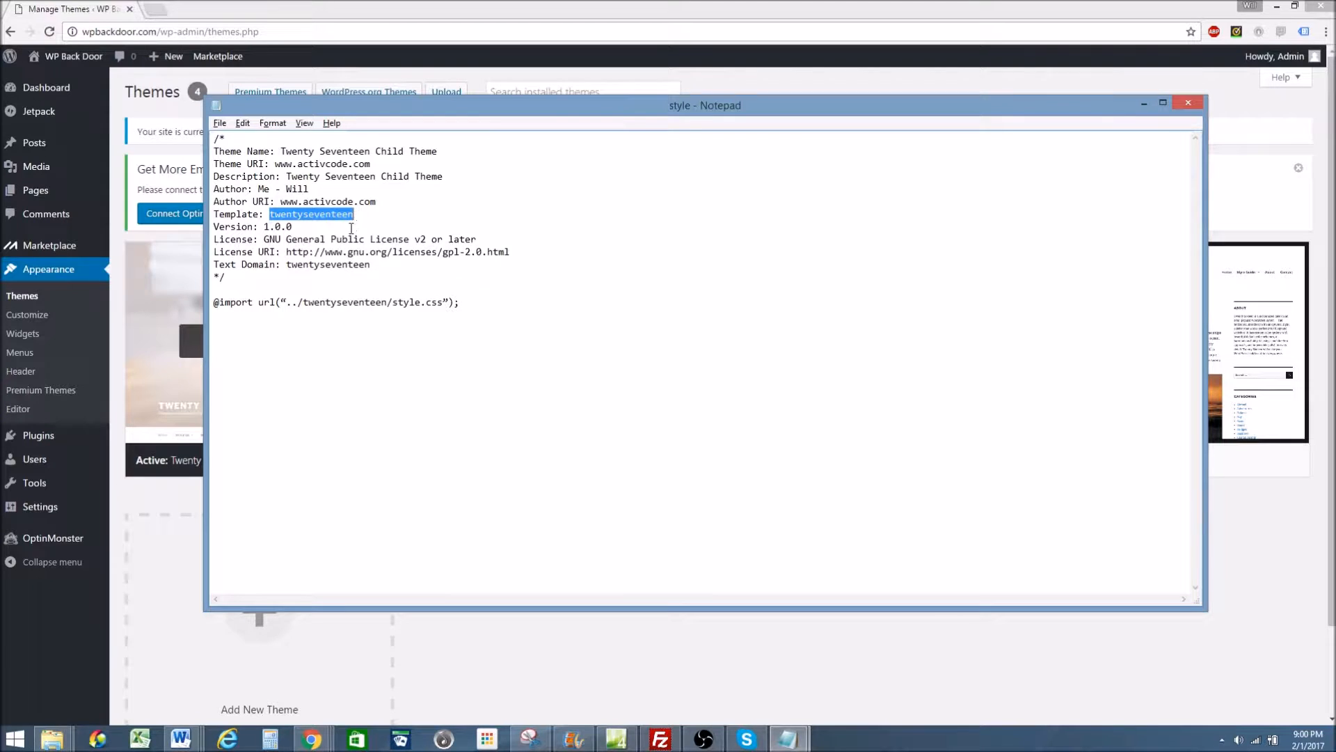
click(1189, 102)
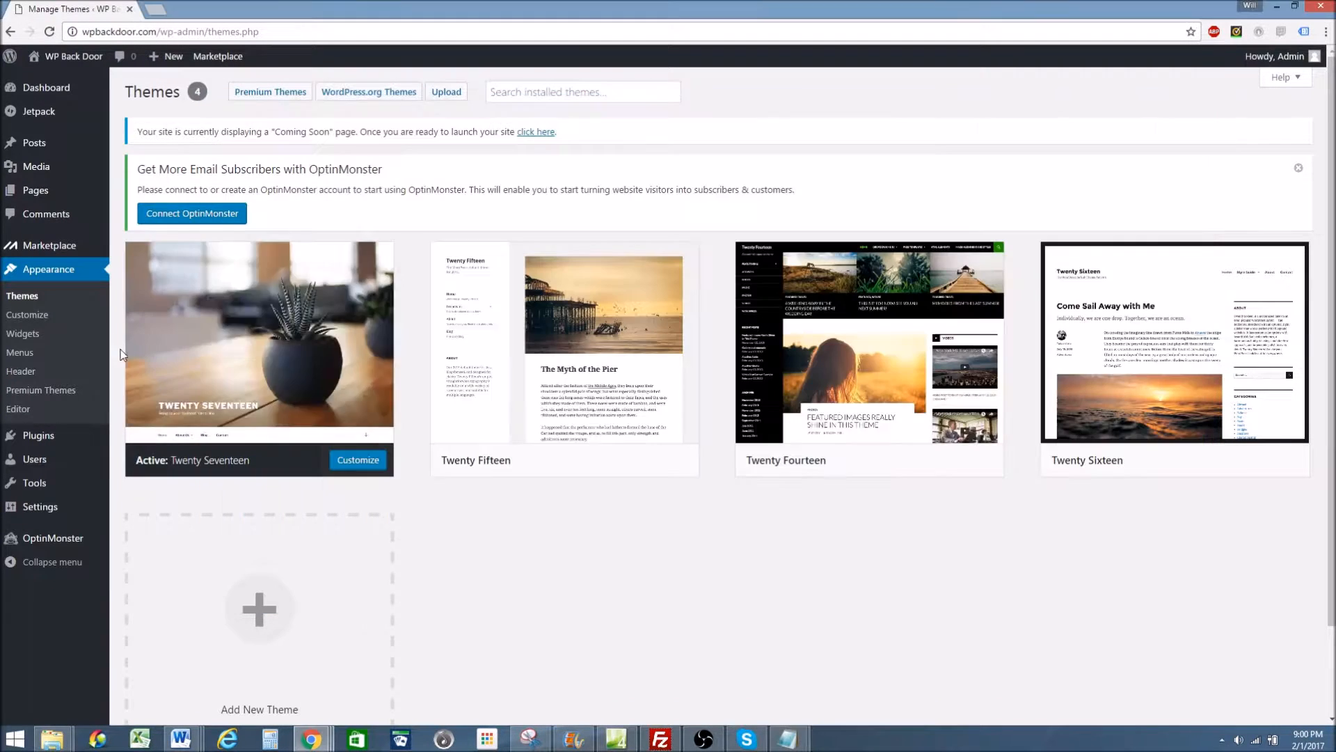
mouse_move(196, 477)
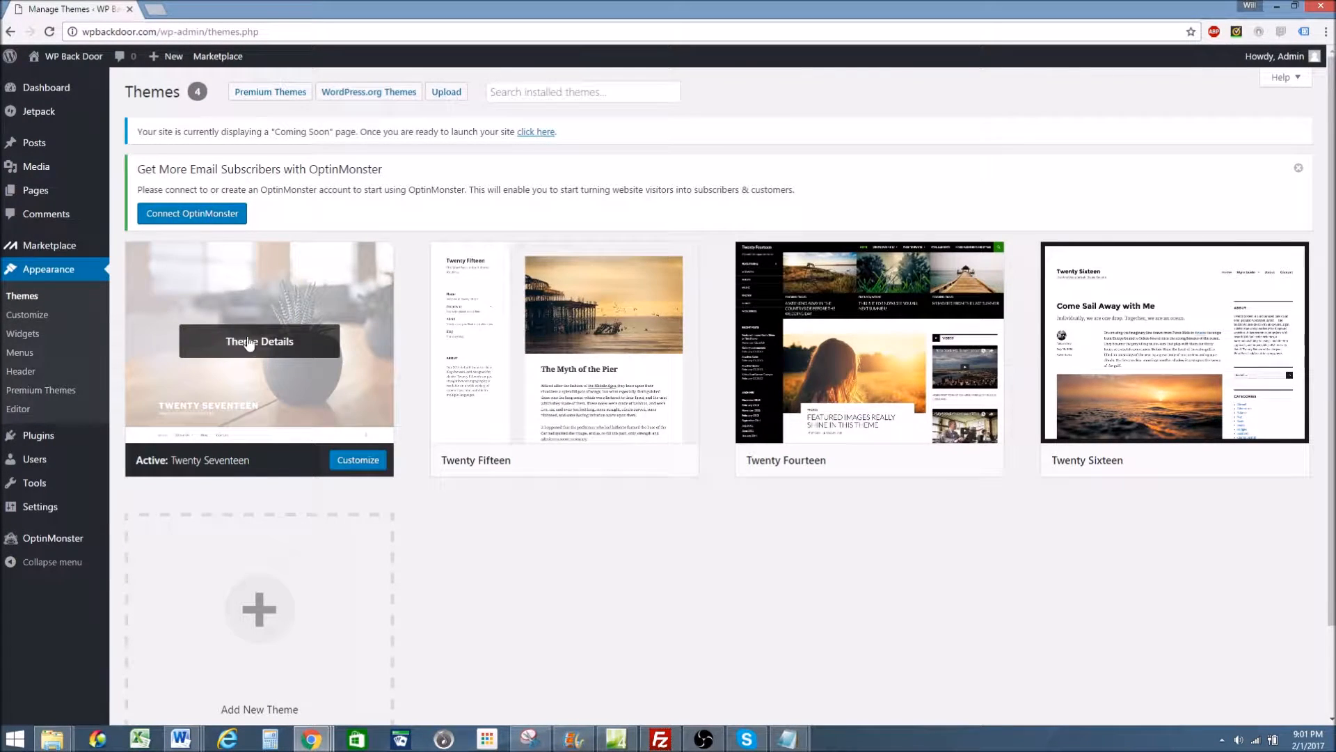
mouse_move(417, 429)
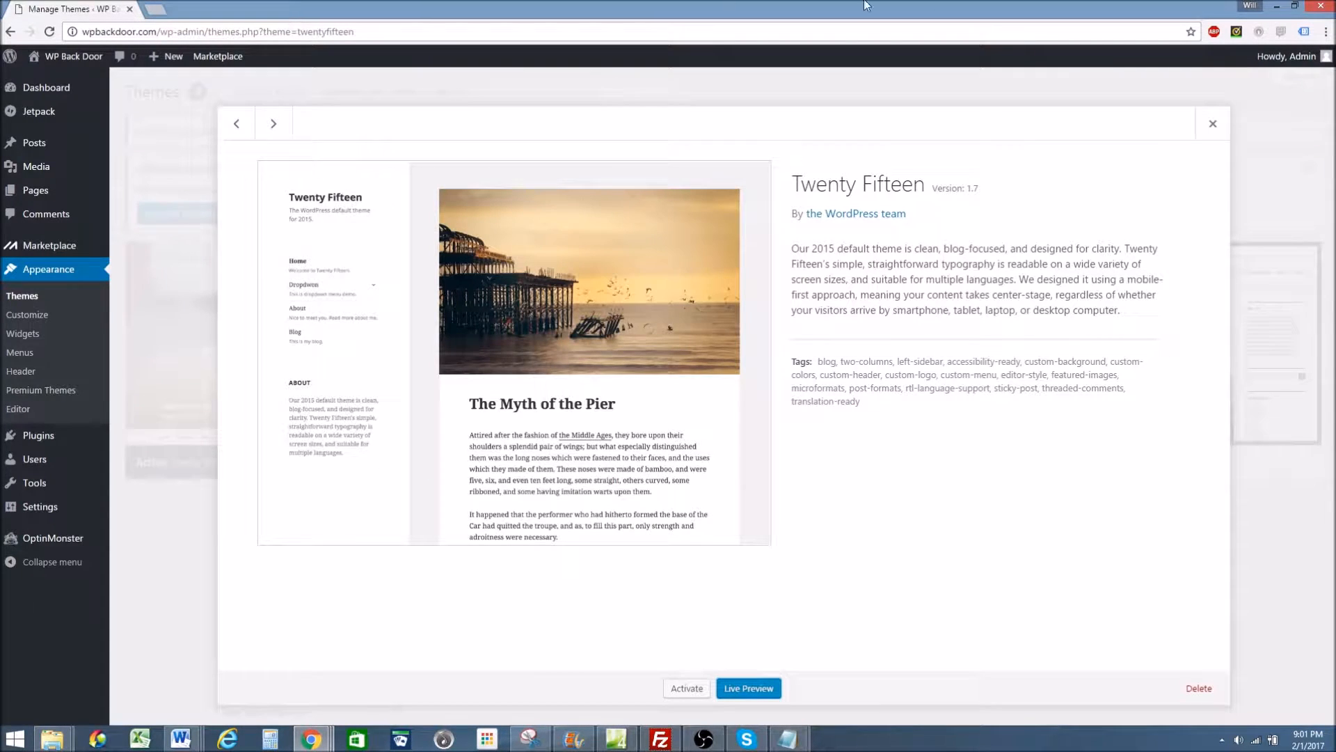
click(1212, 122)
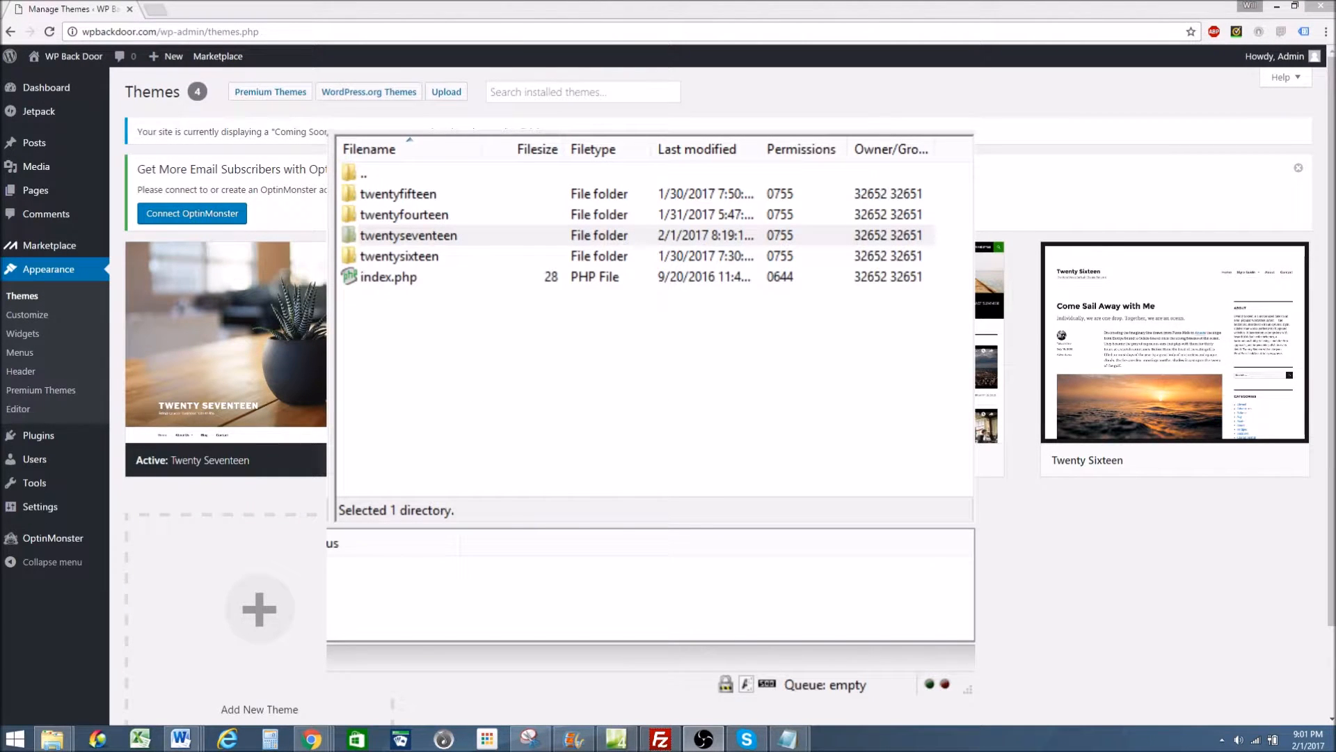
click(404, 215)
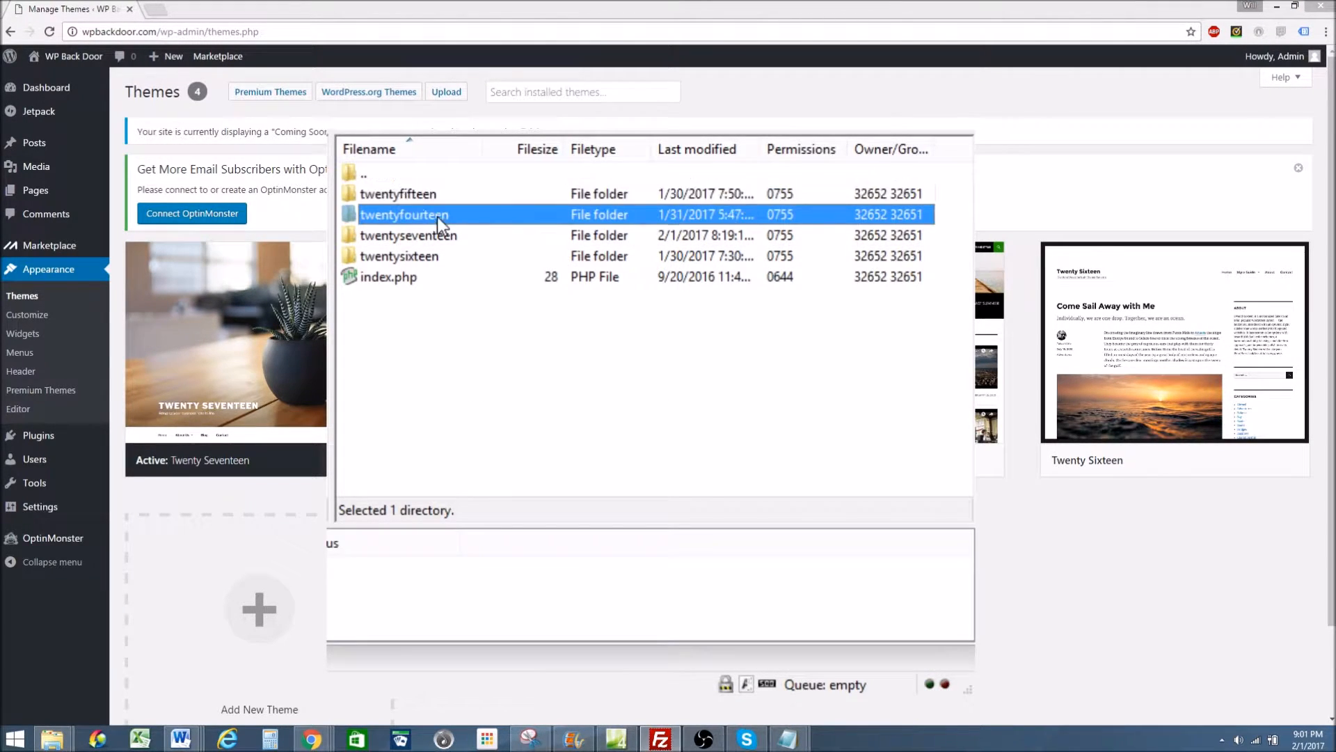
click(398, 257)
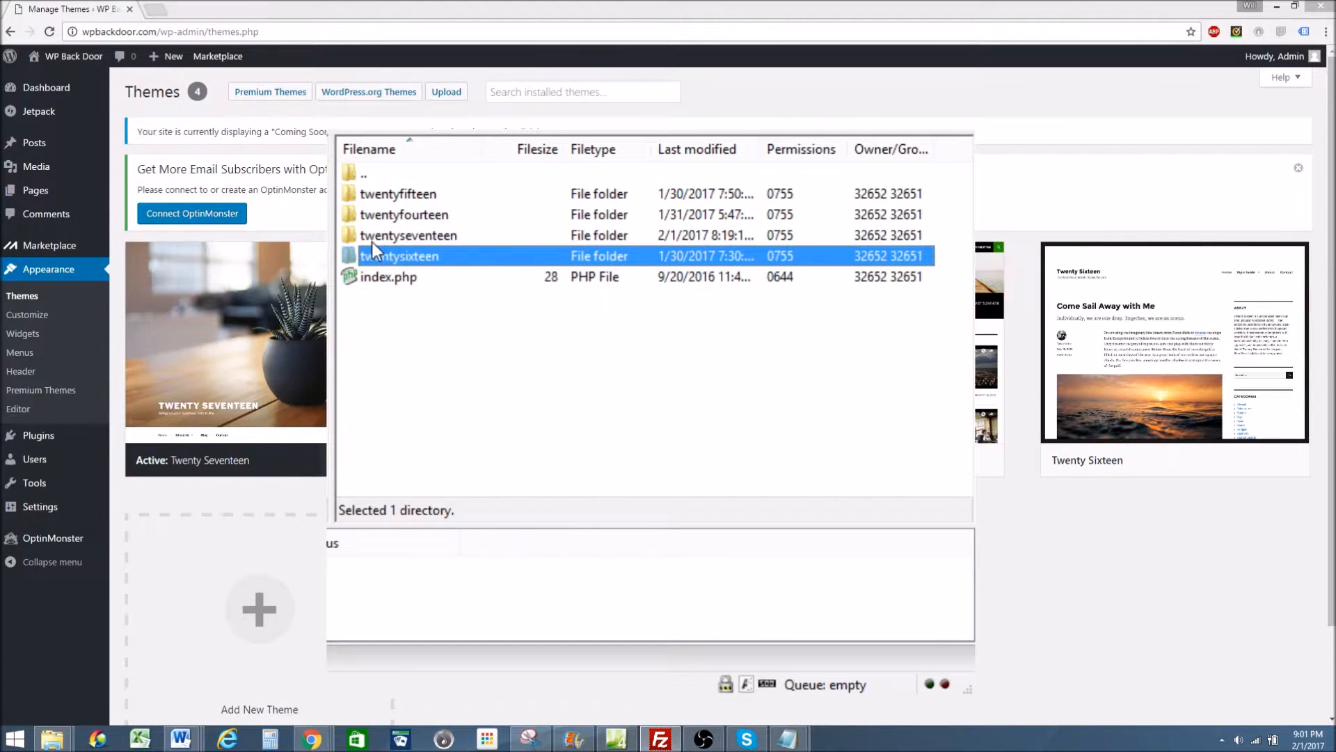
click(408, 235)
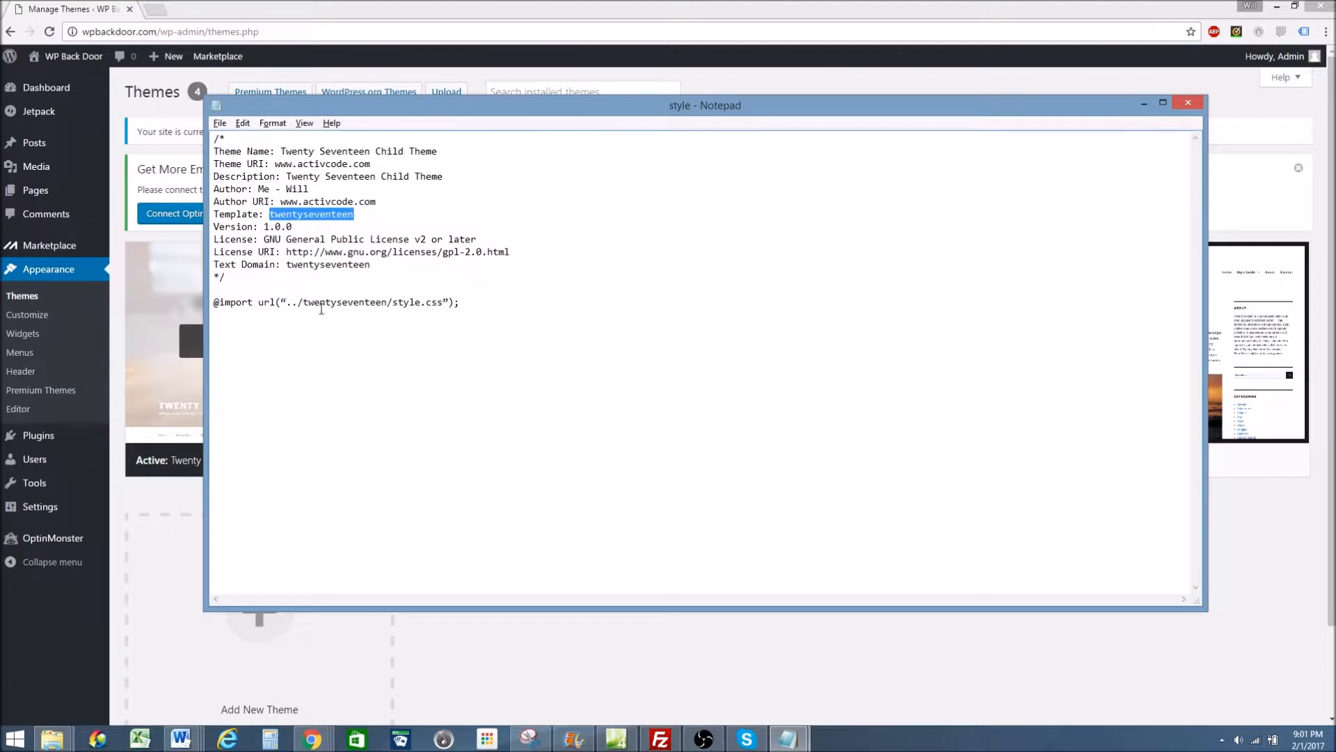
Go over the header comment's name, template and two license lines.
double_click(345, 302)
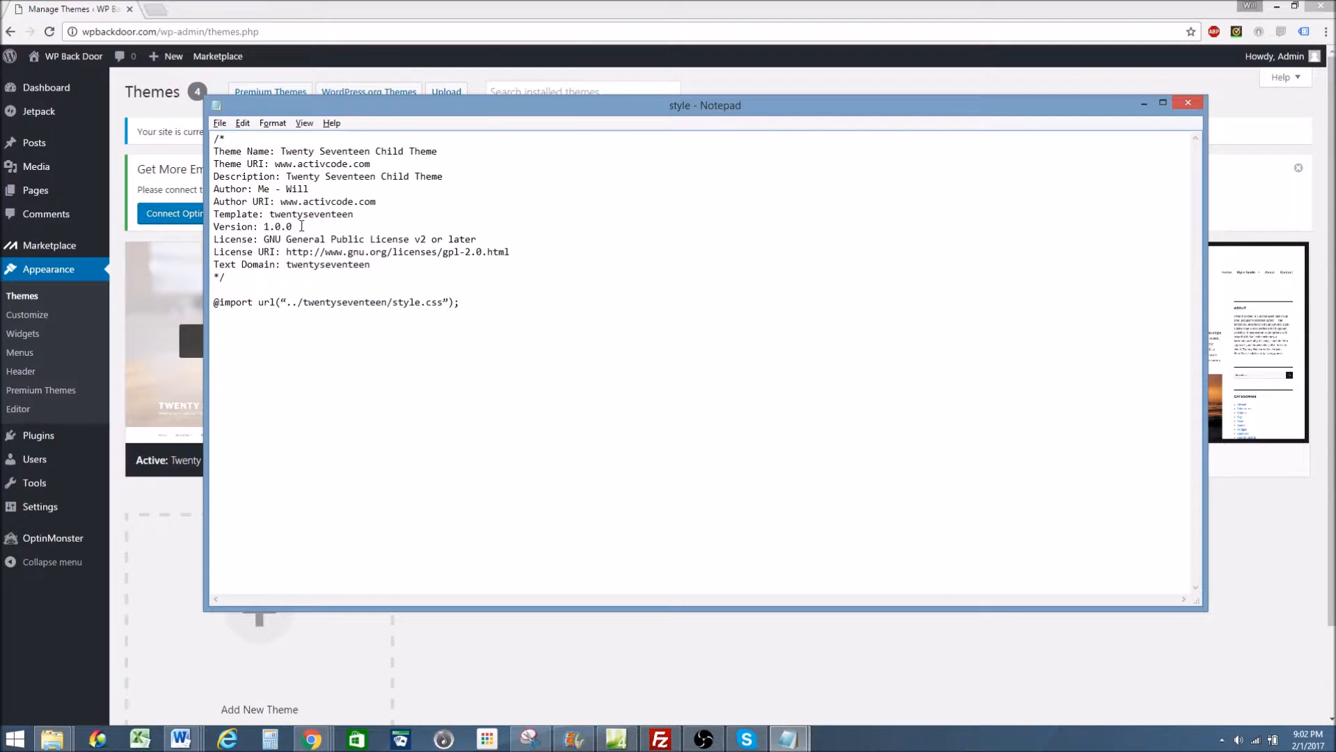
double_click(277, 225)
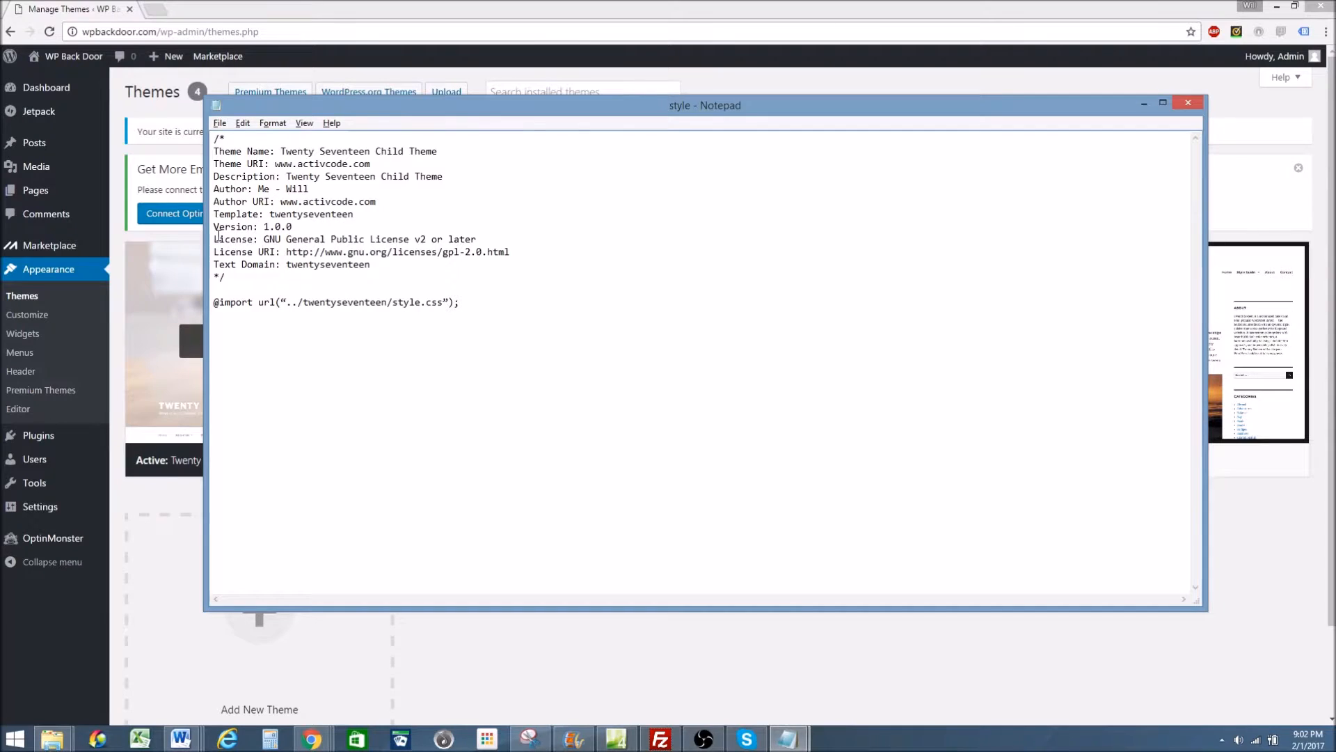
drag(259, 239, 509, 252)
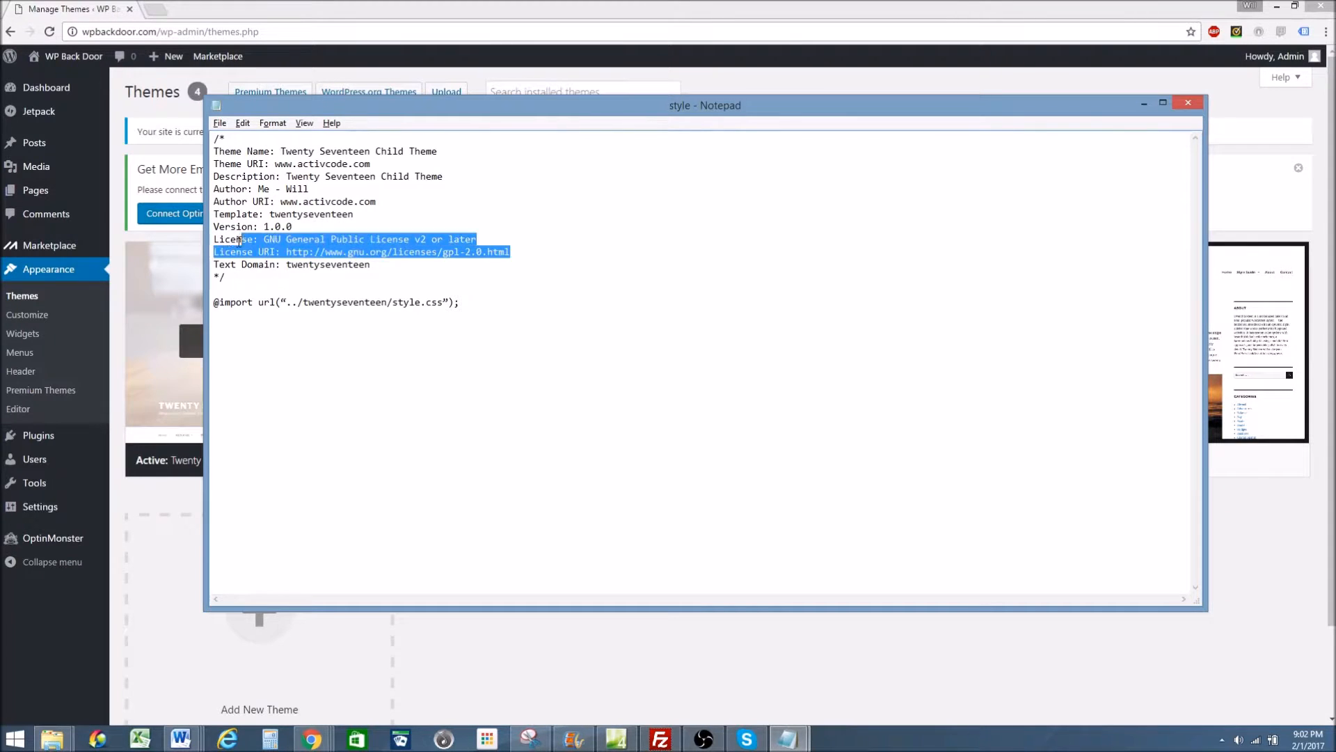
click(373, 265)
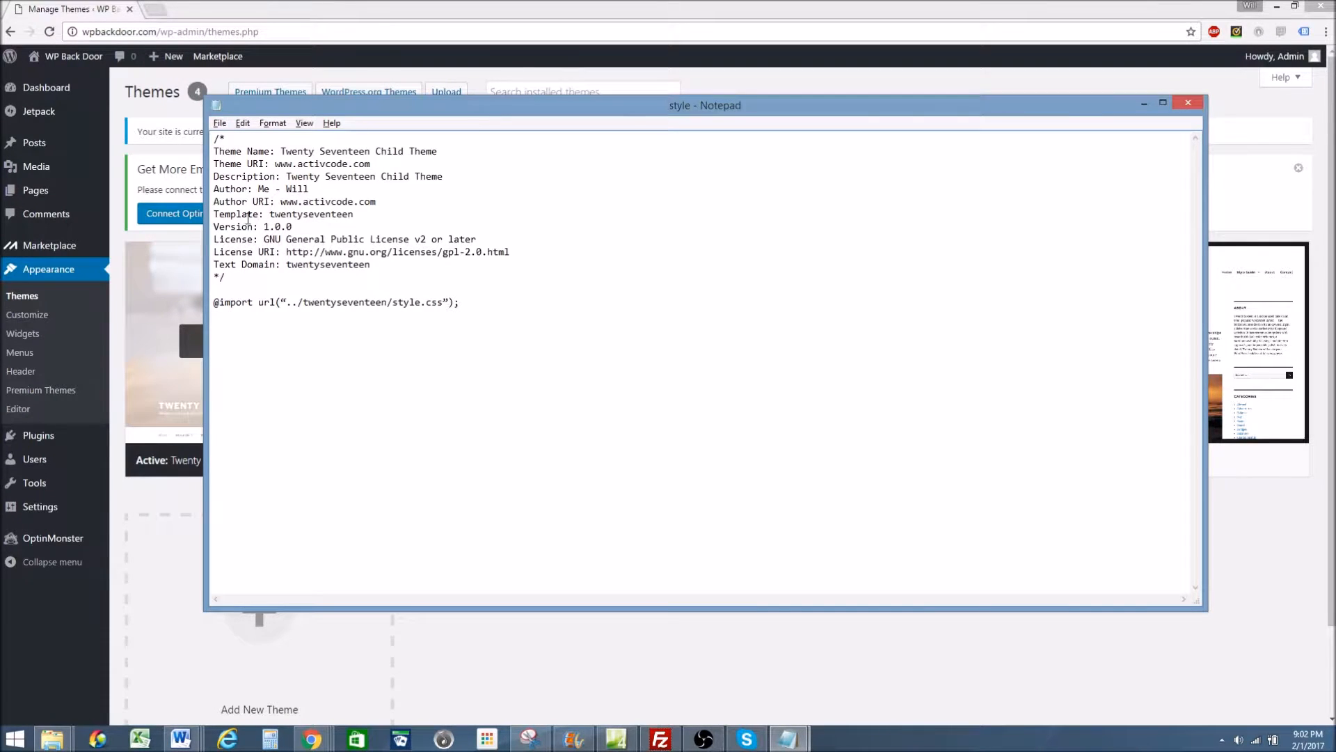
drag(214, 302, 454, 302)
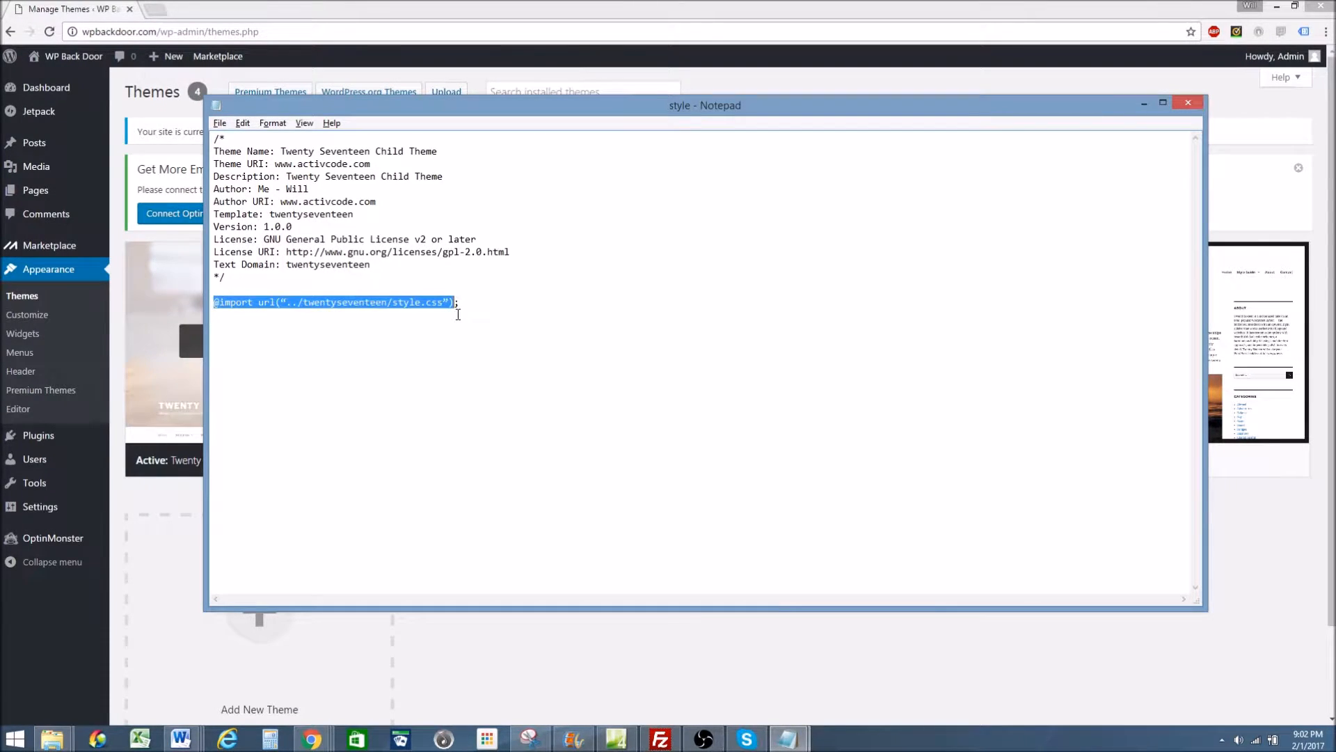
click(546, 302)
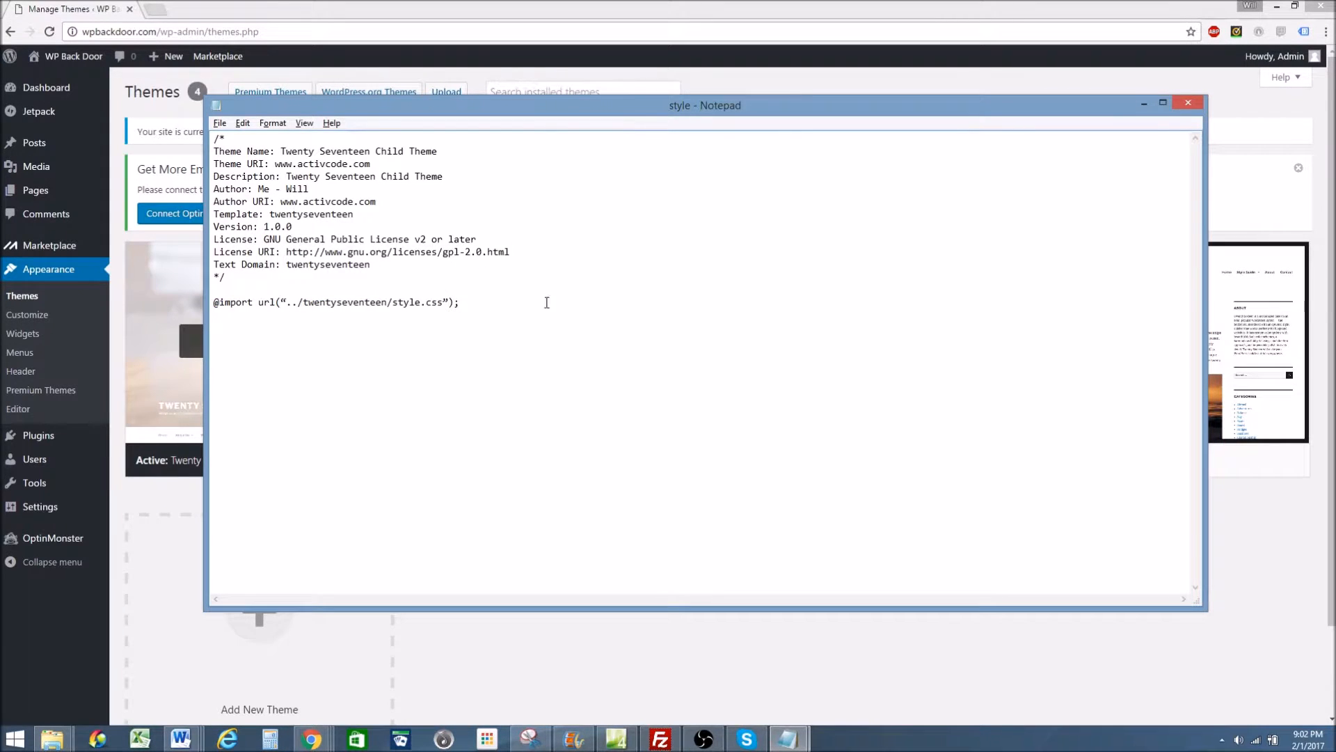
mouse_move(627, 435)
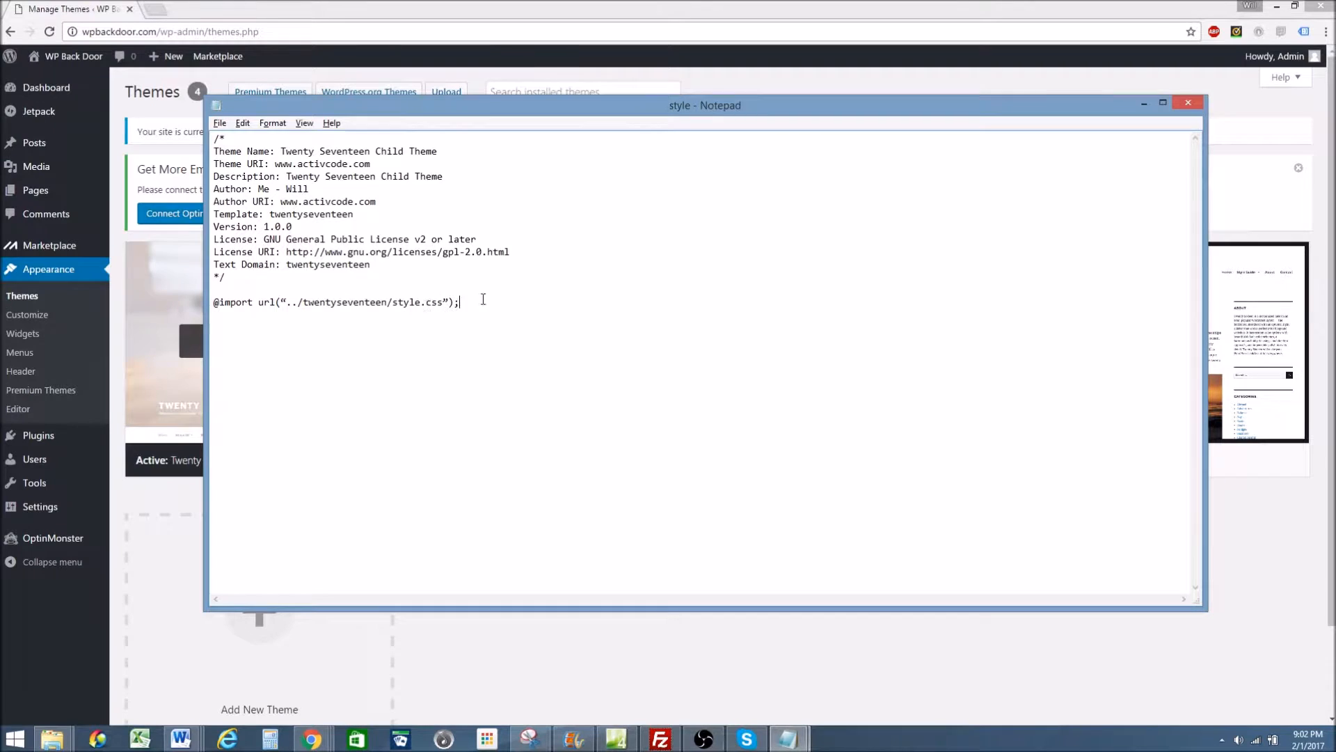
mouse_move(613, 116)
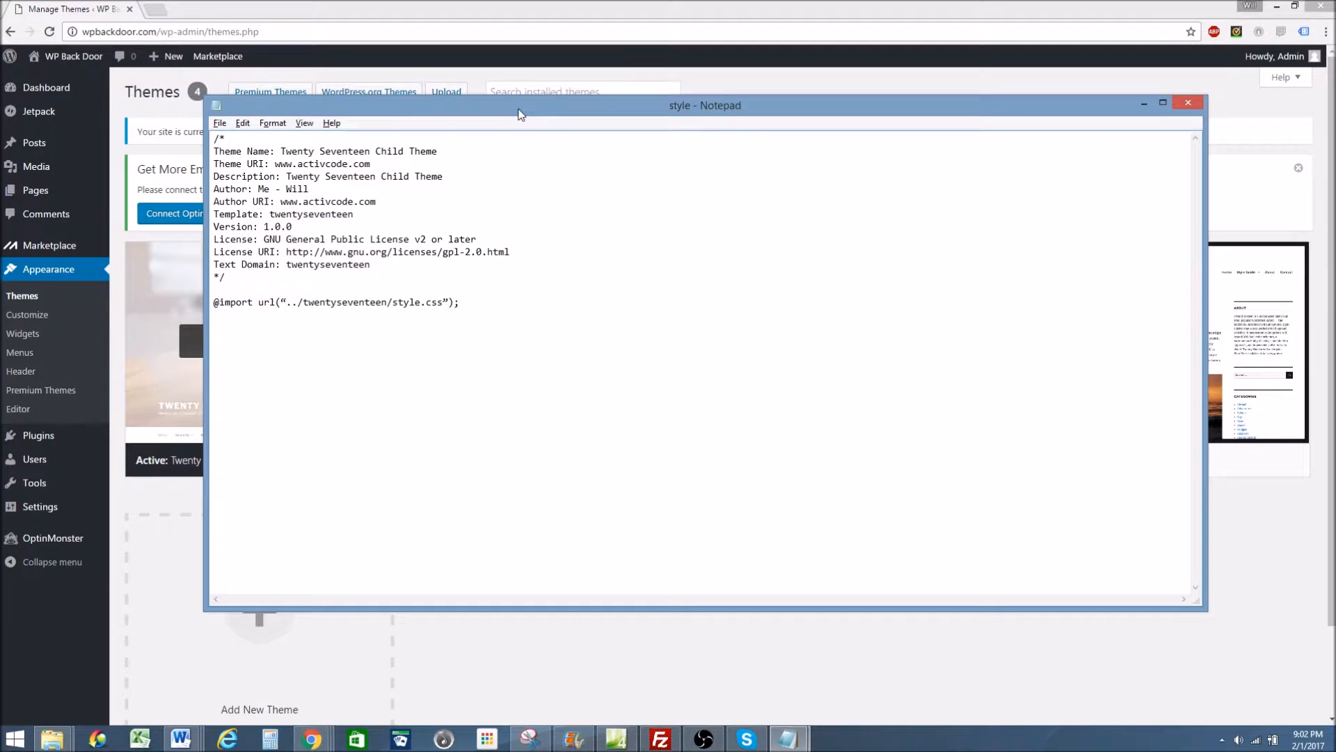
key(ctrl+a)
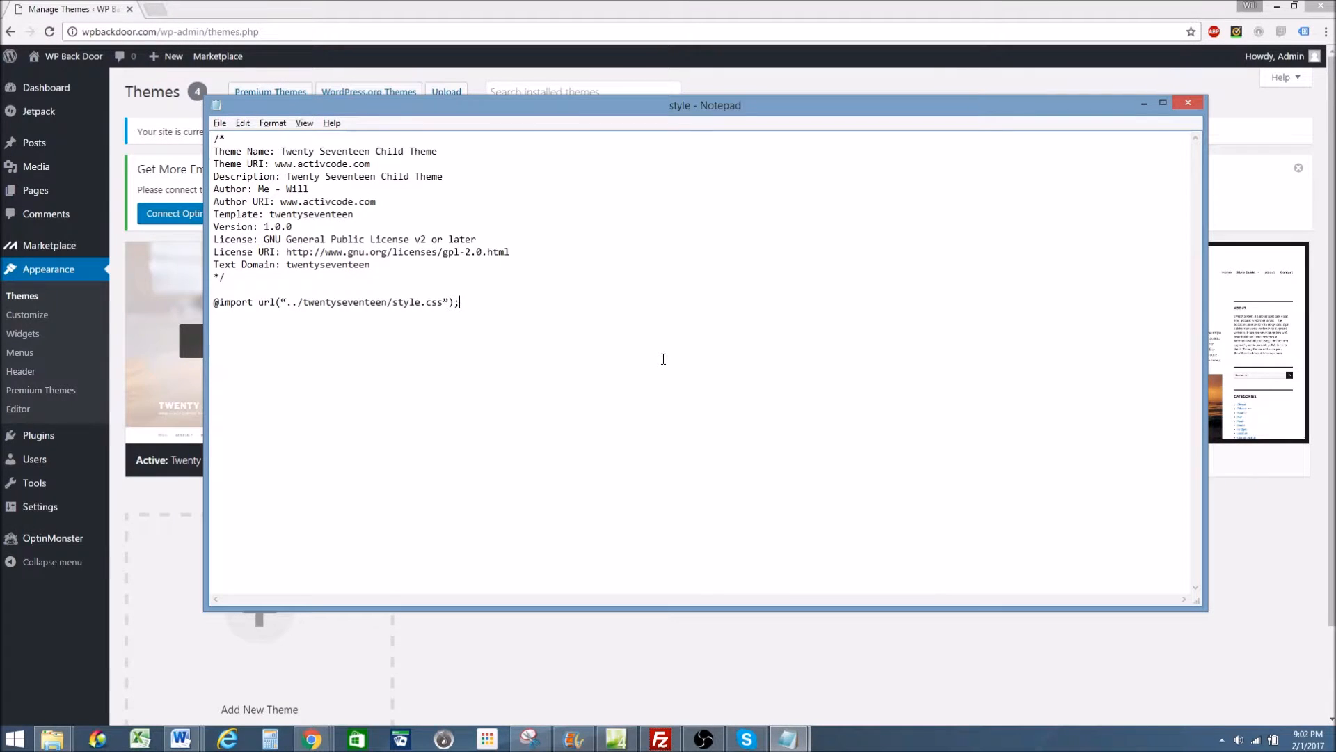
Start Save As and browse into Documents > Twenty Seventeen Child.
click(220, 123)
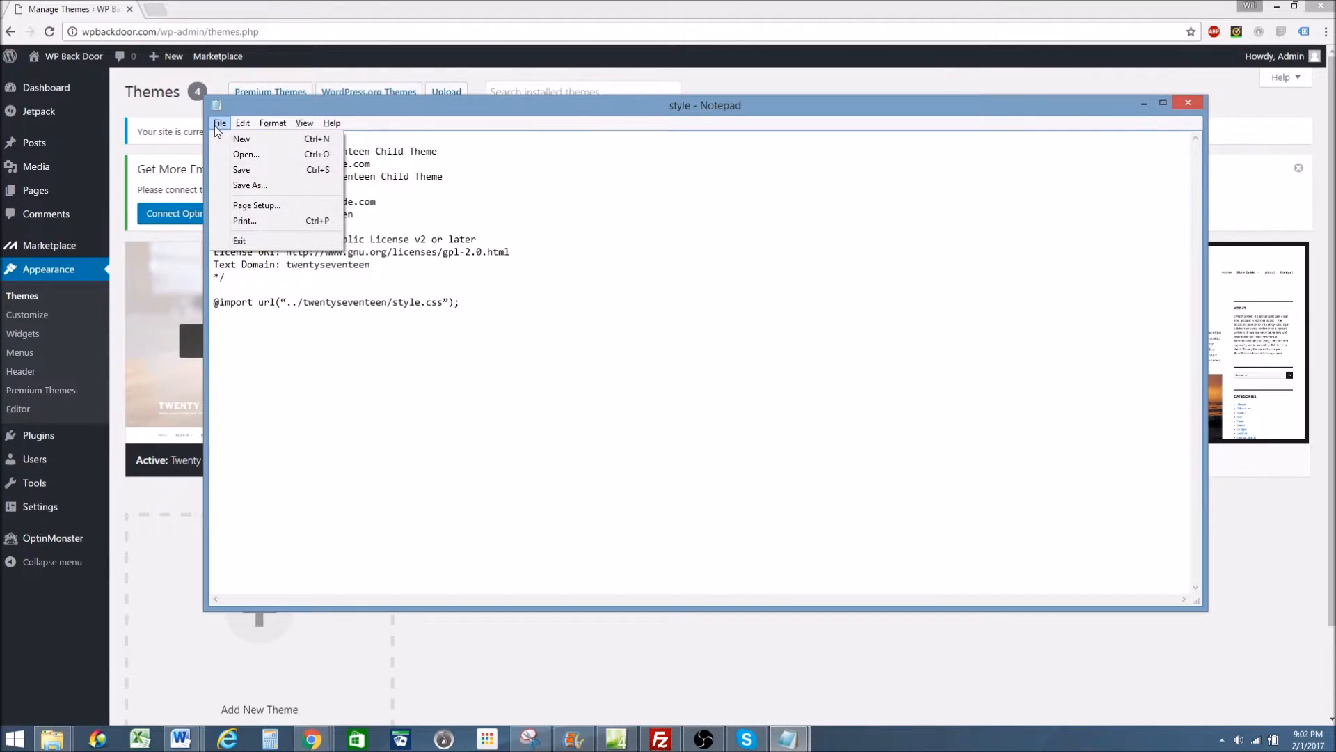
mouse_move(262, 185)
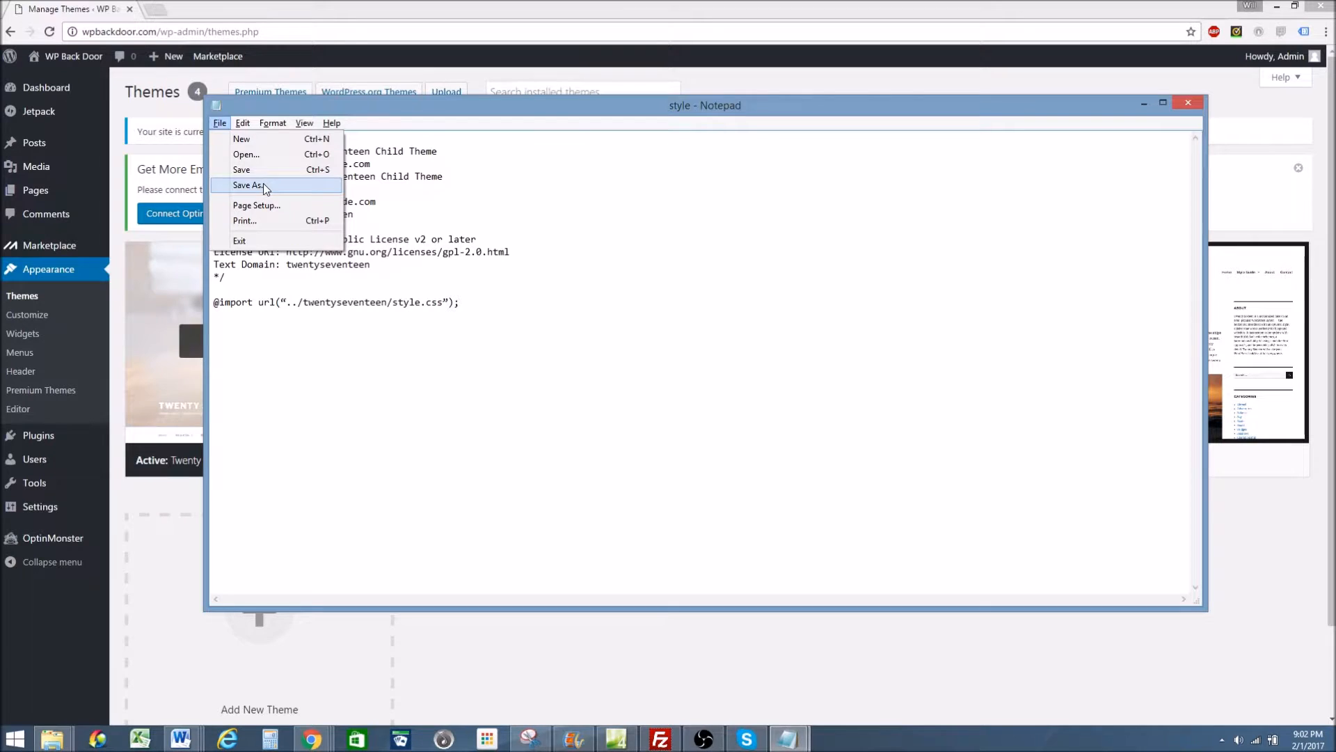
click(250, 184)
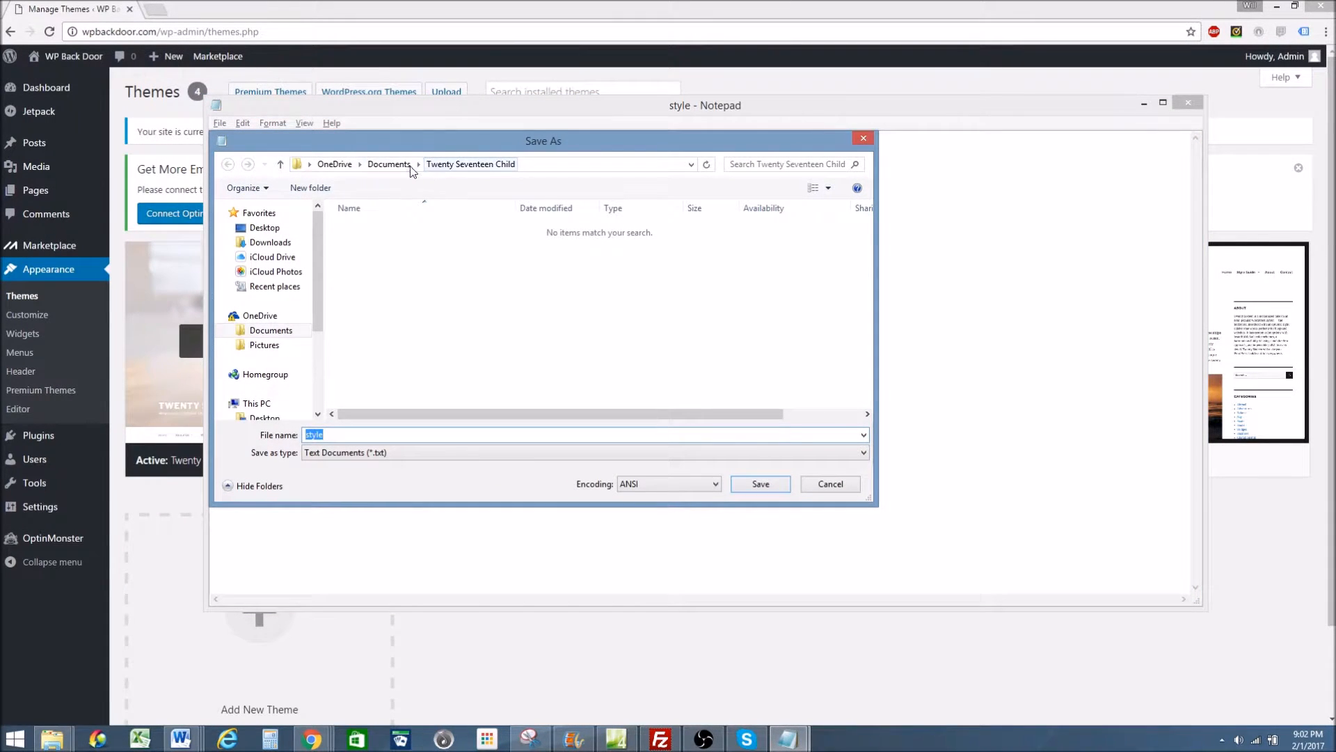
click(388, 164)
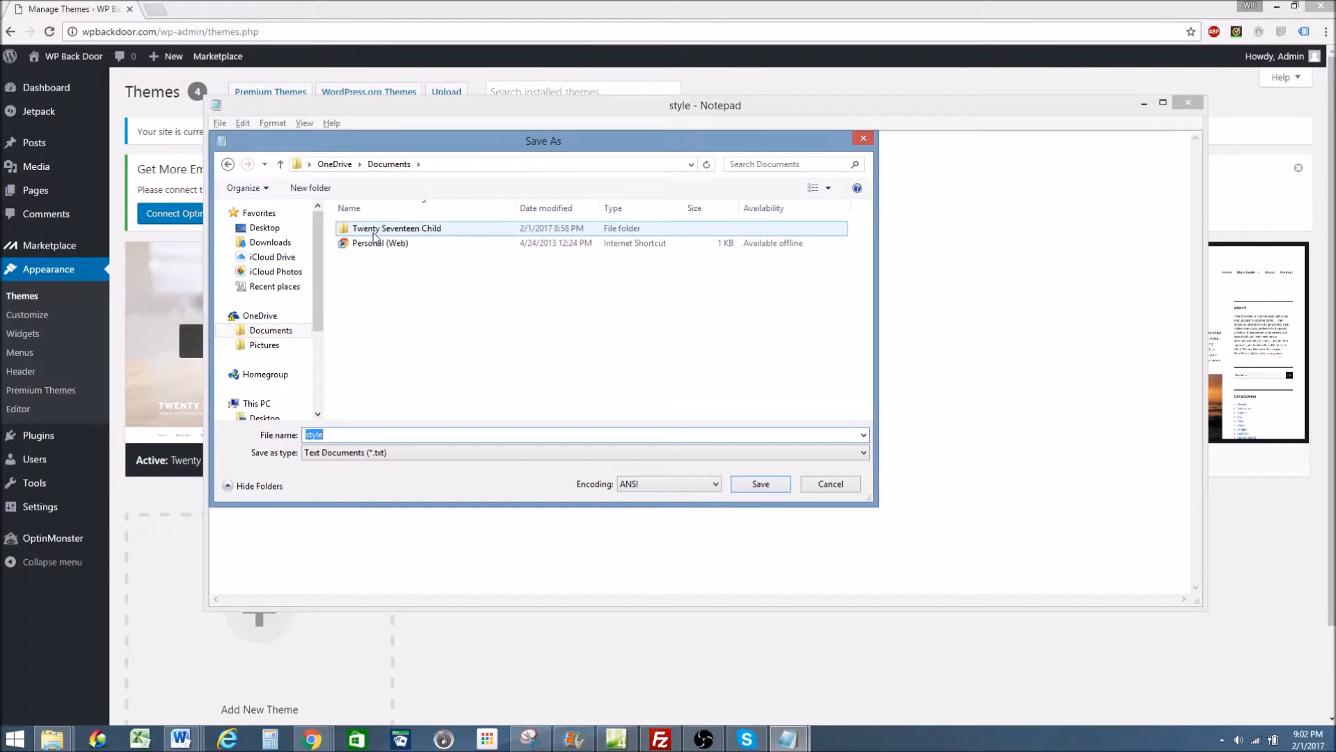
double_click(395, 228)
text(s)
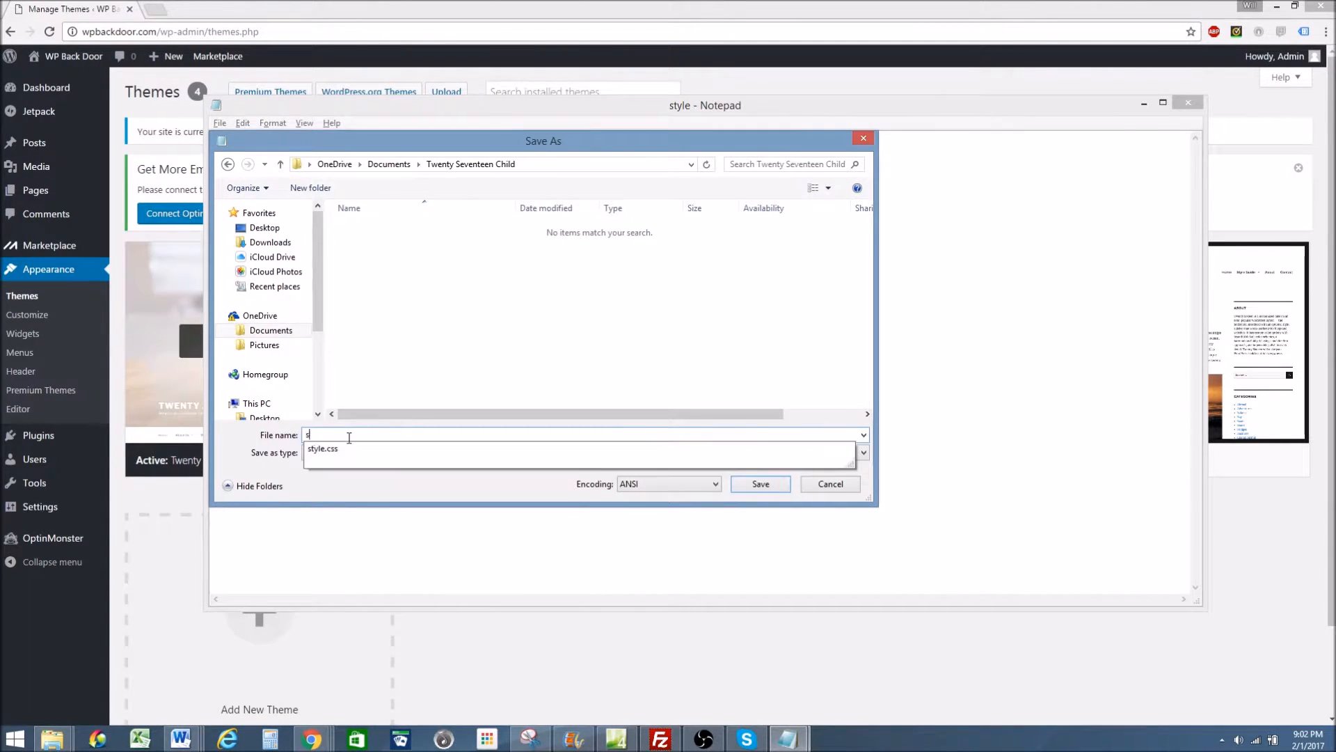
Save the stylesheet as style.css, replacing the existing file.
text(tyle.css)
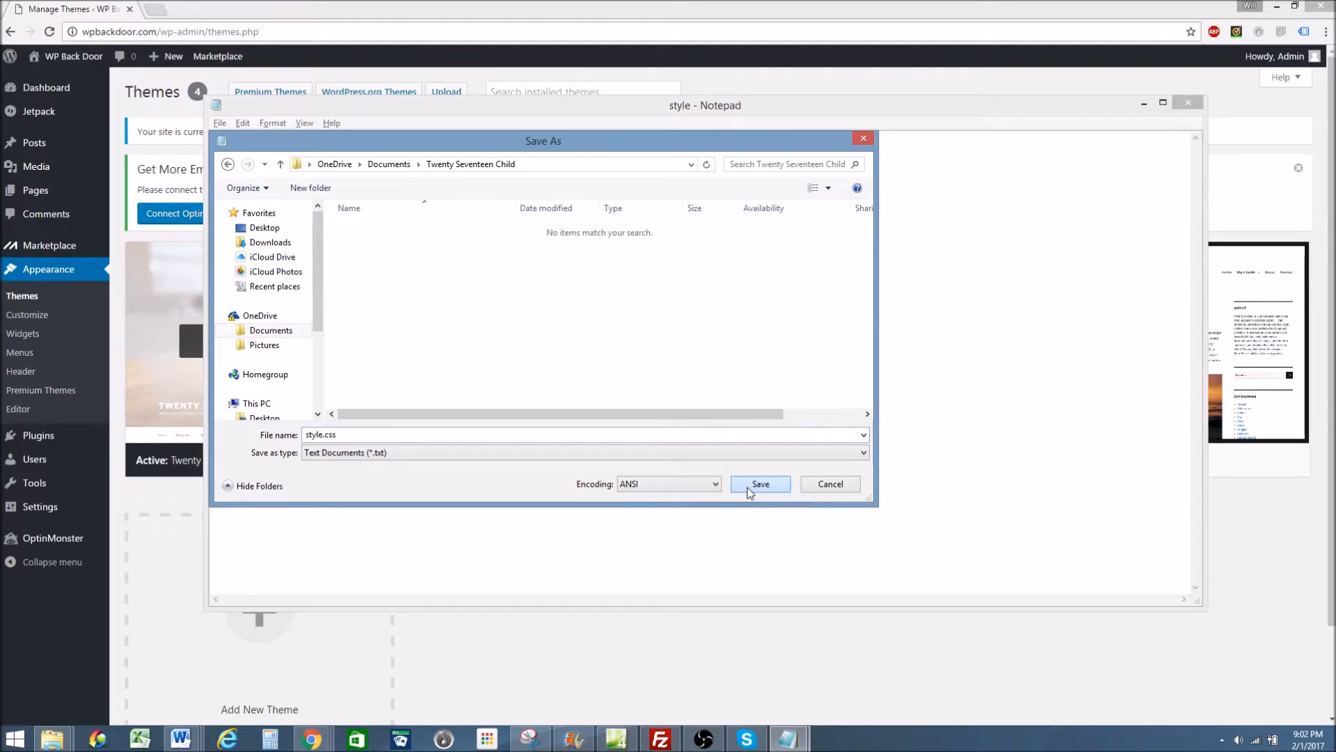
click(760, 484)
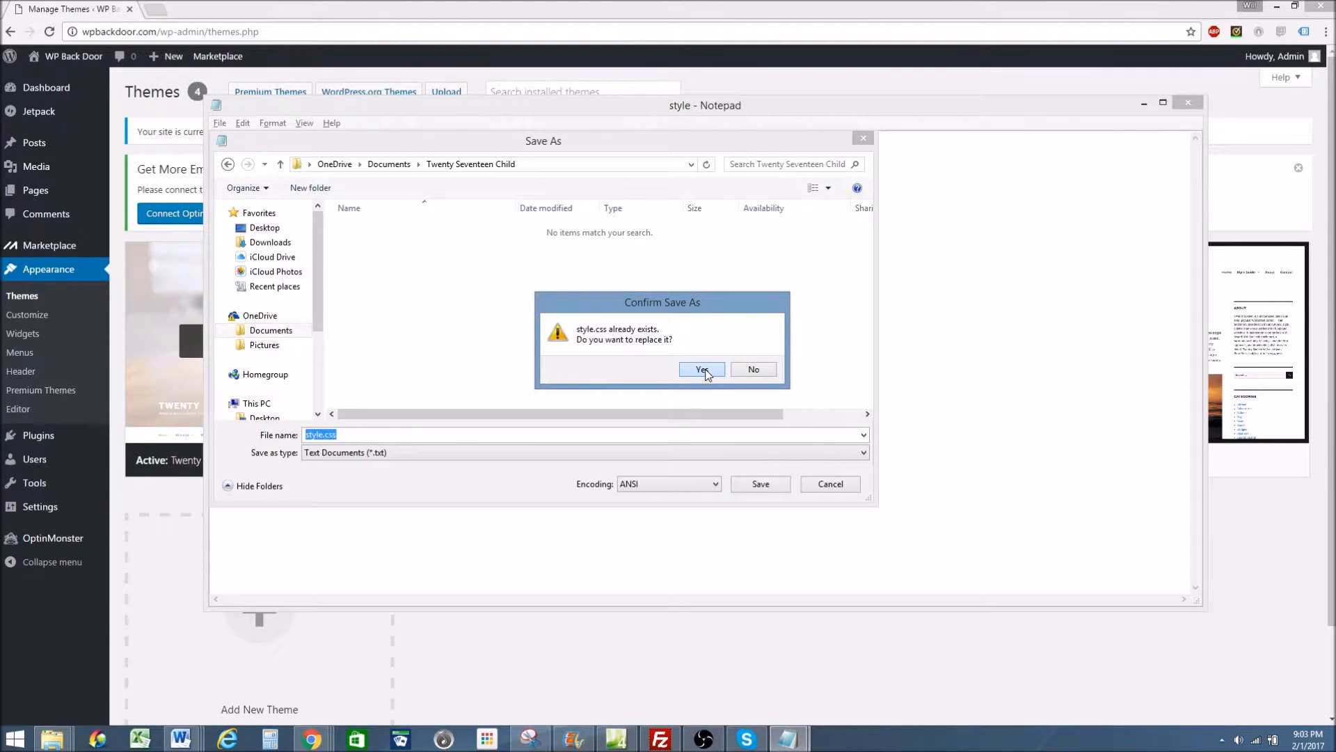
click(702, 369)
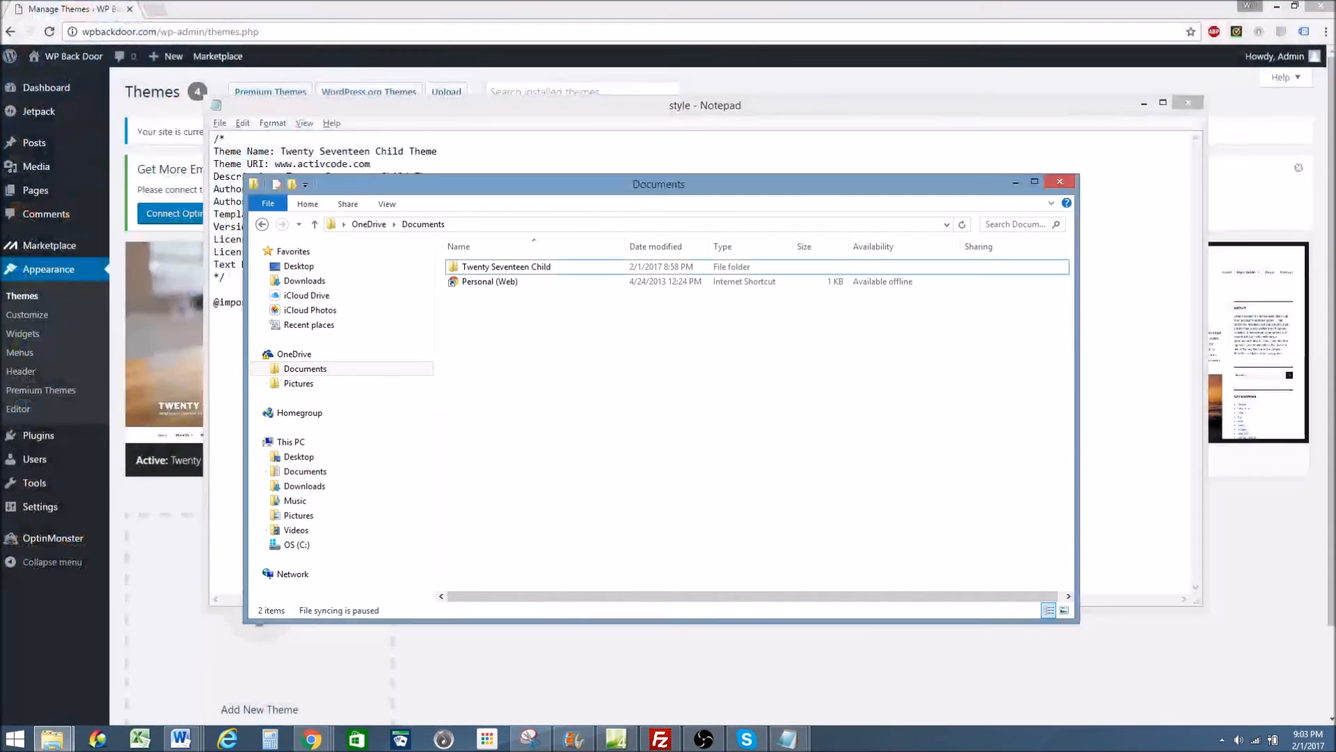
Send the Twenty Seventeen Child folder to a Compressed (zipped) folder in Documents.
click(507, 266)
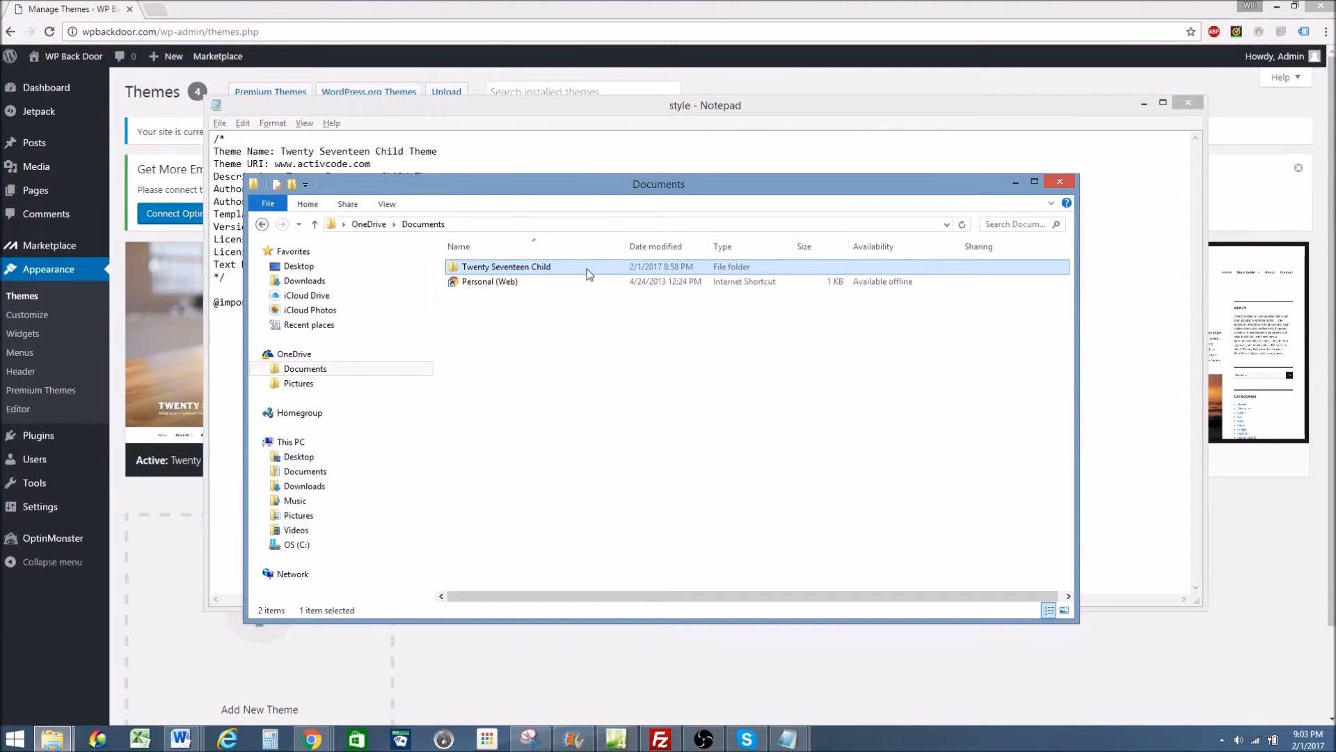
right_click(535, 266)
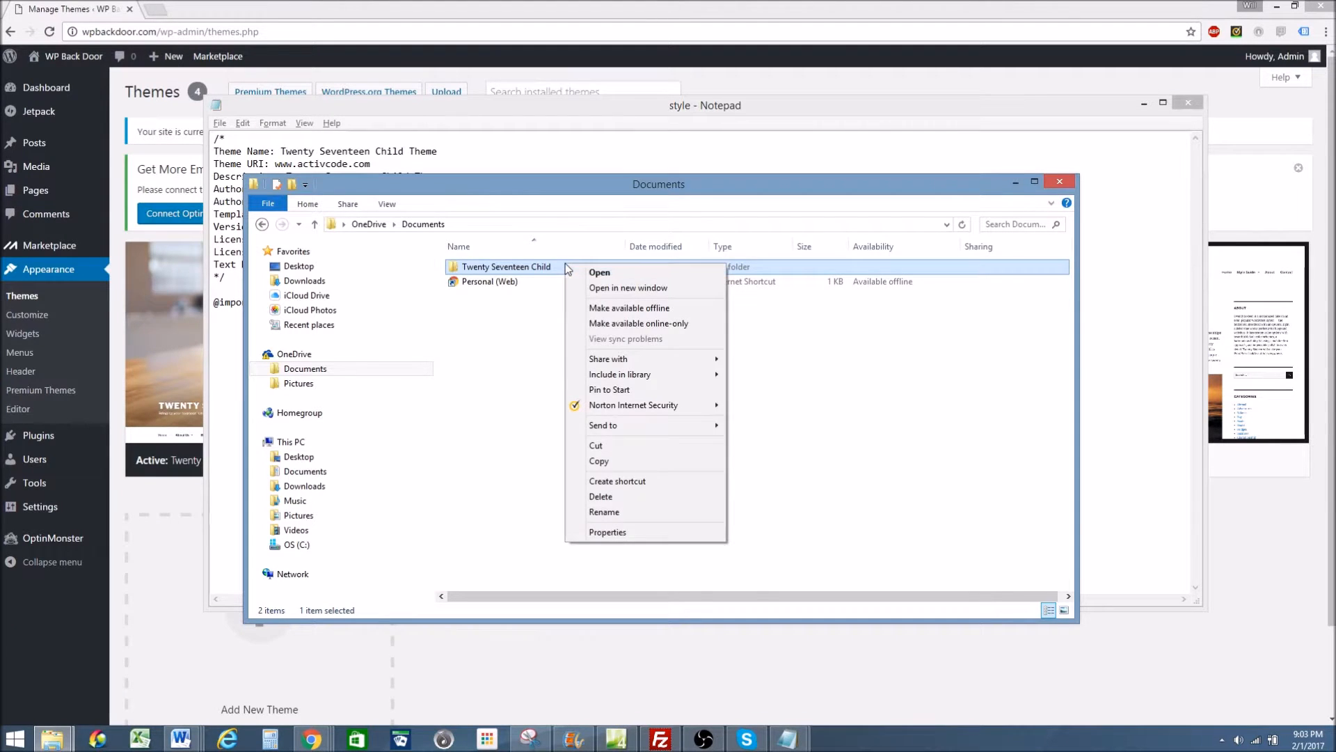
mouse_move(657, 435)
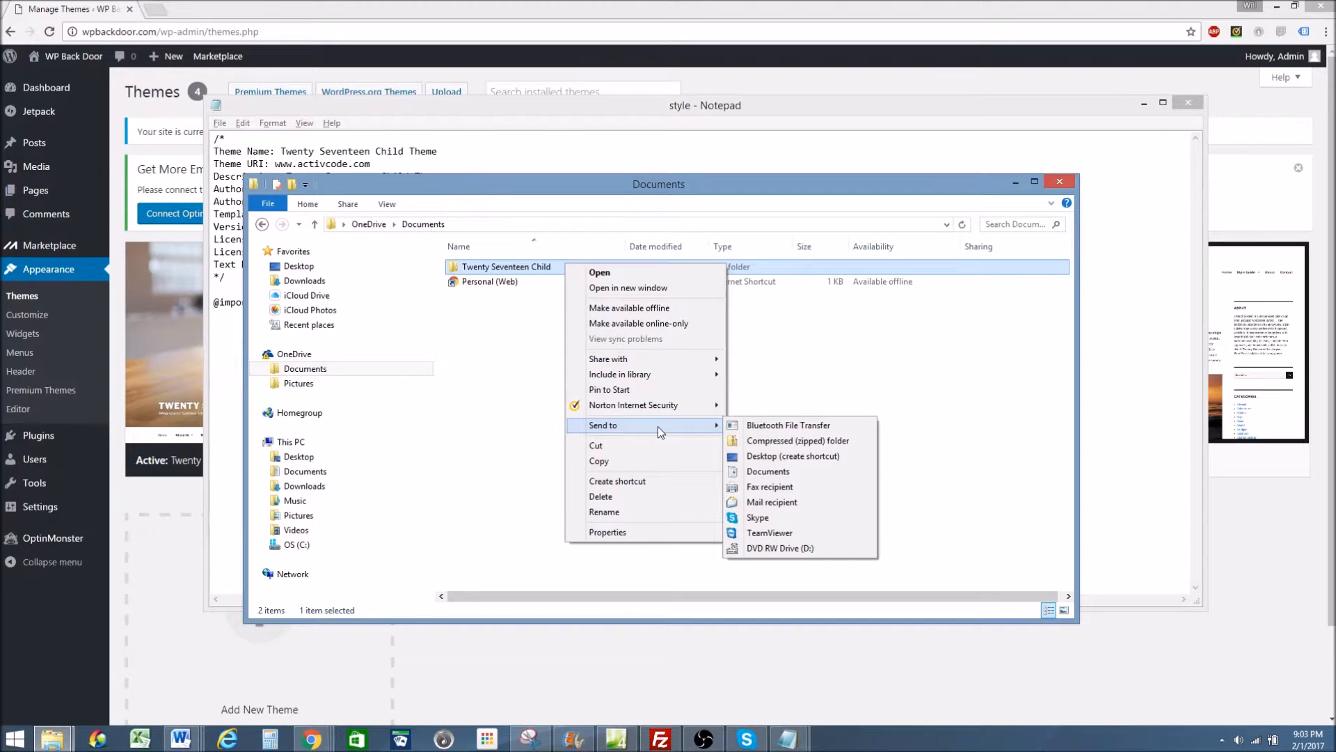
click(796, 439)
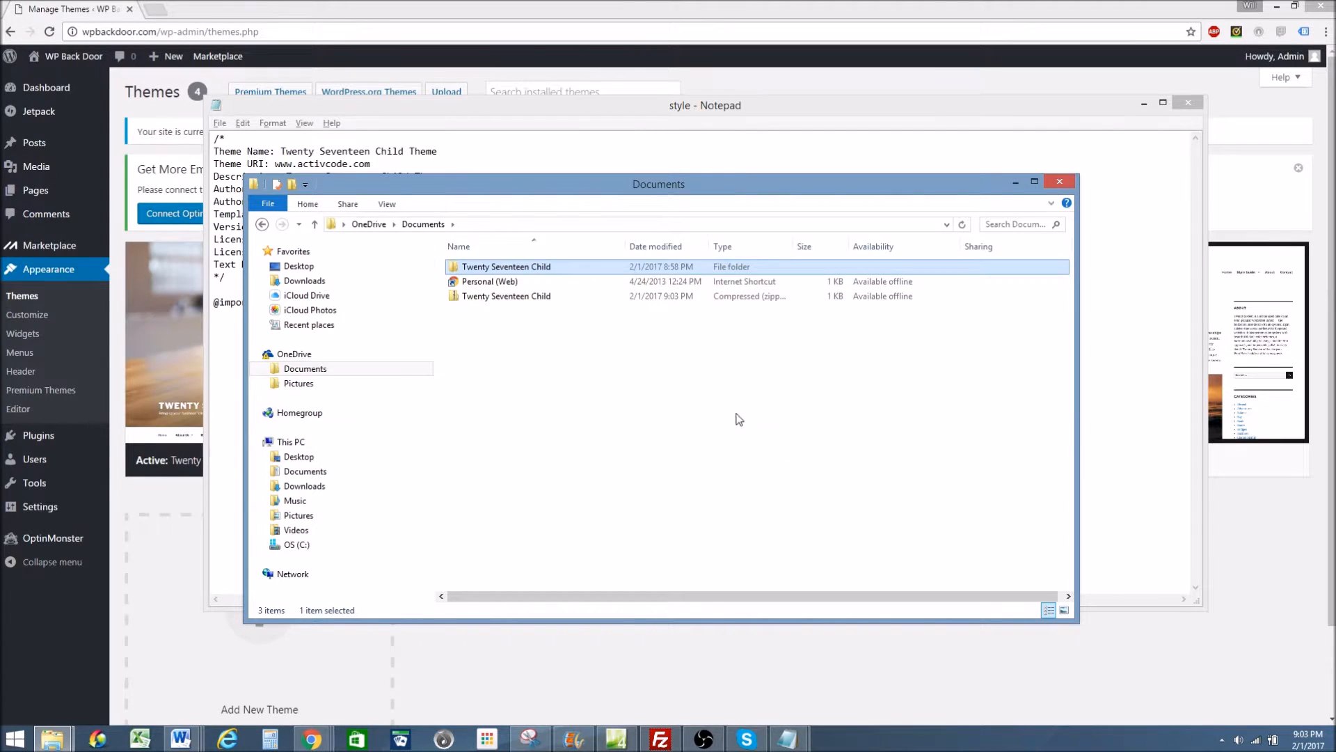
click(506, 295)
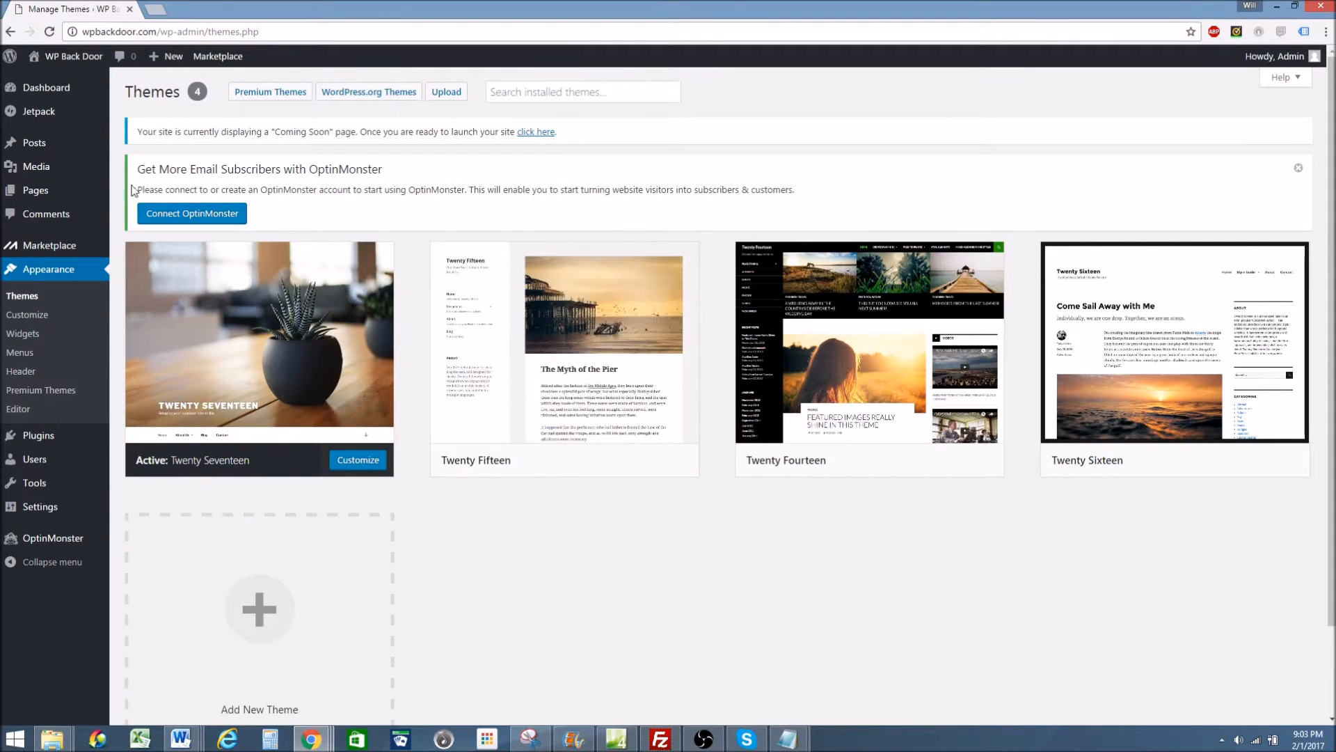
Go to Add Themes > Upload Theme and browse for a theme zip.
click(445, 92)
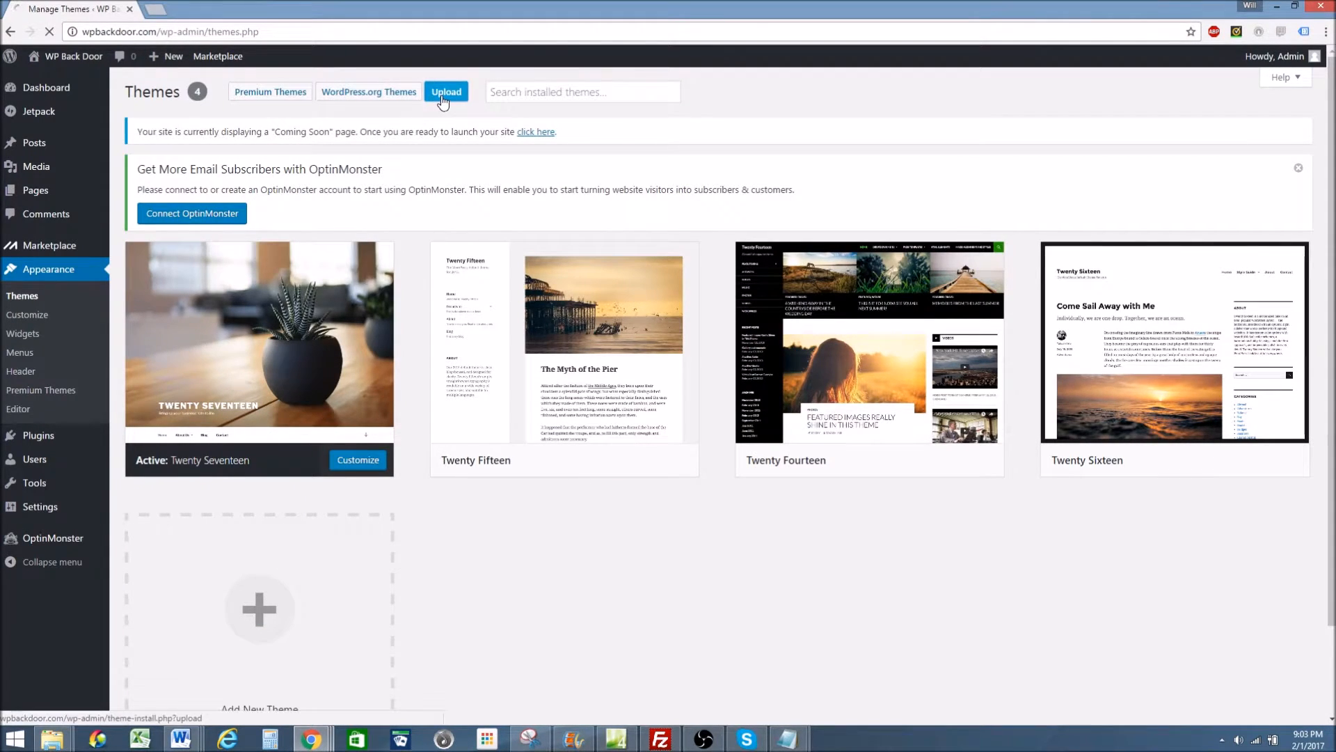
click(445, 92)
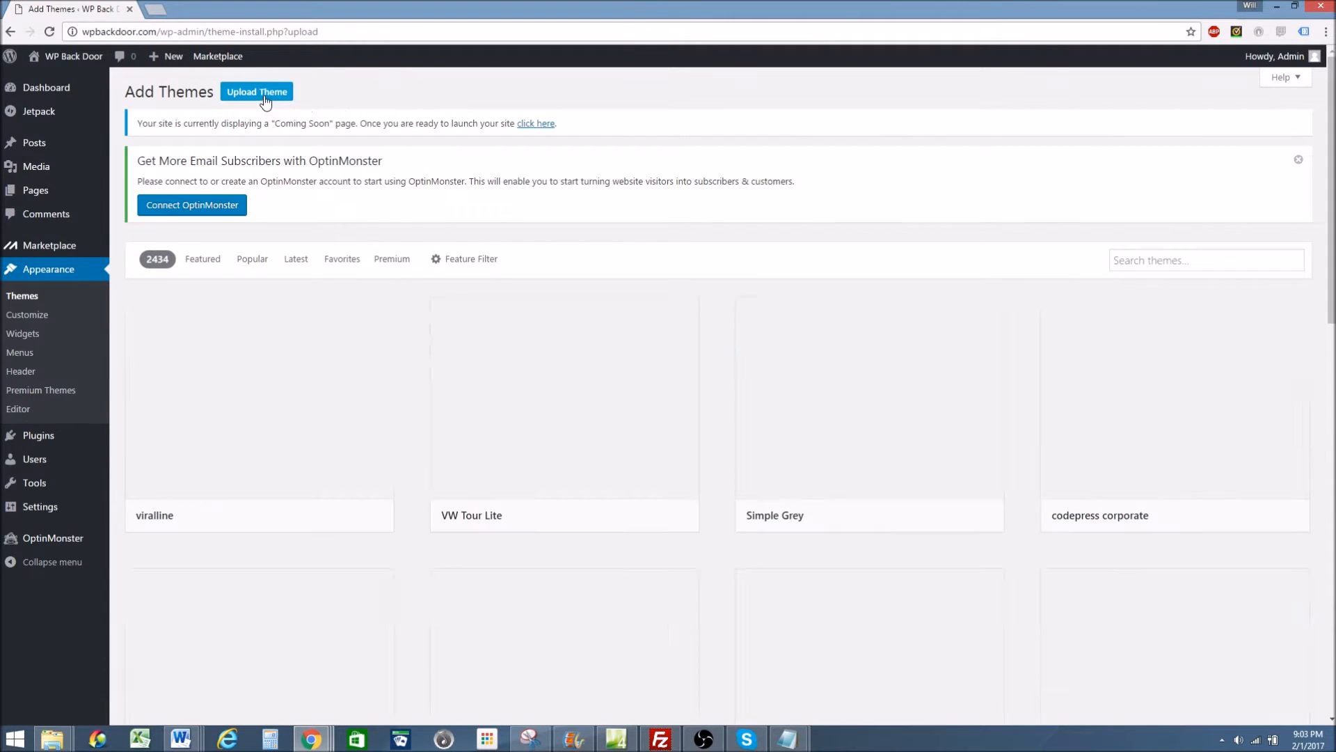
click(256, 91)
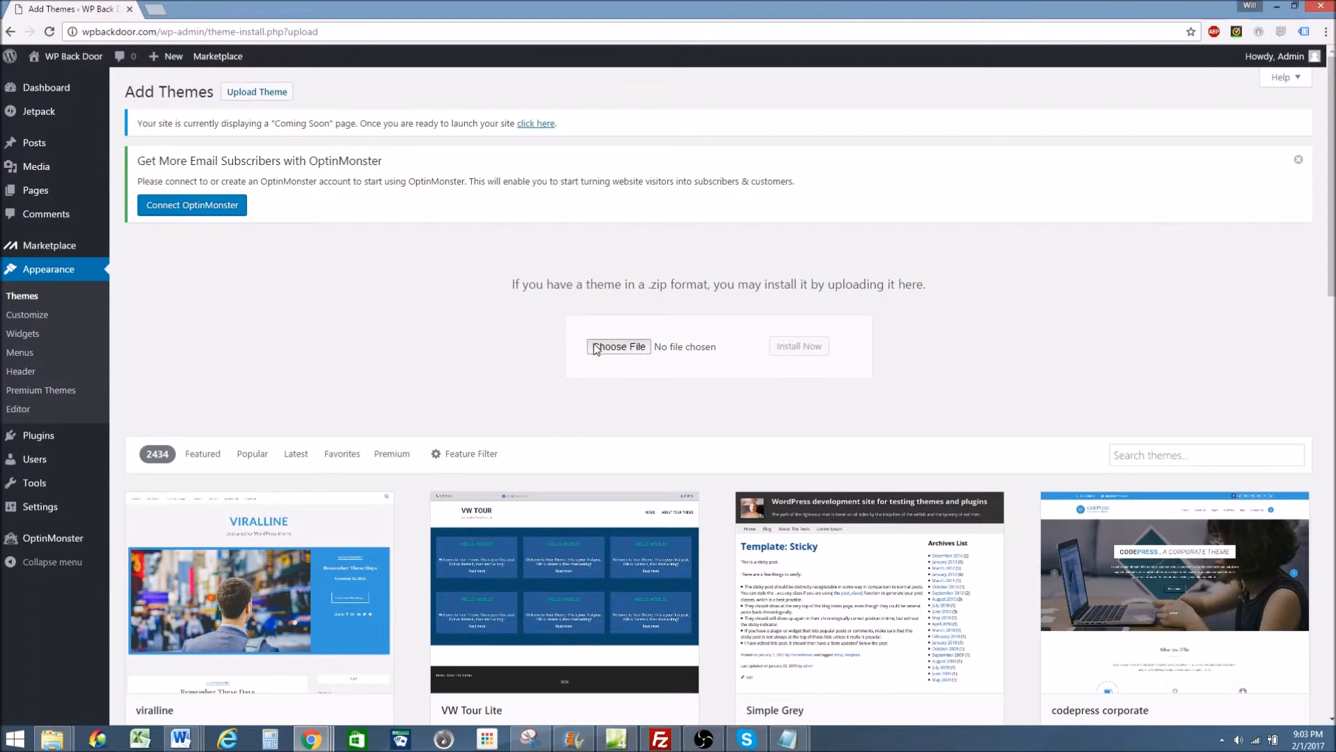
click(620, 346)
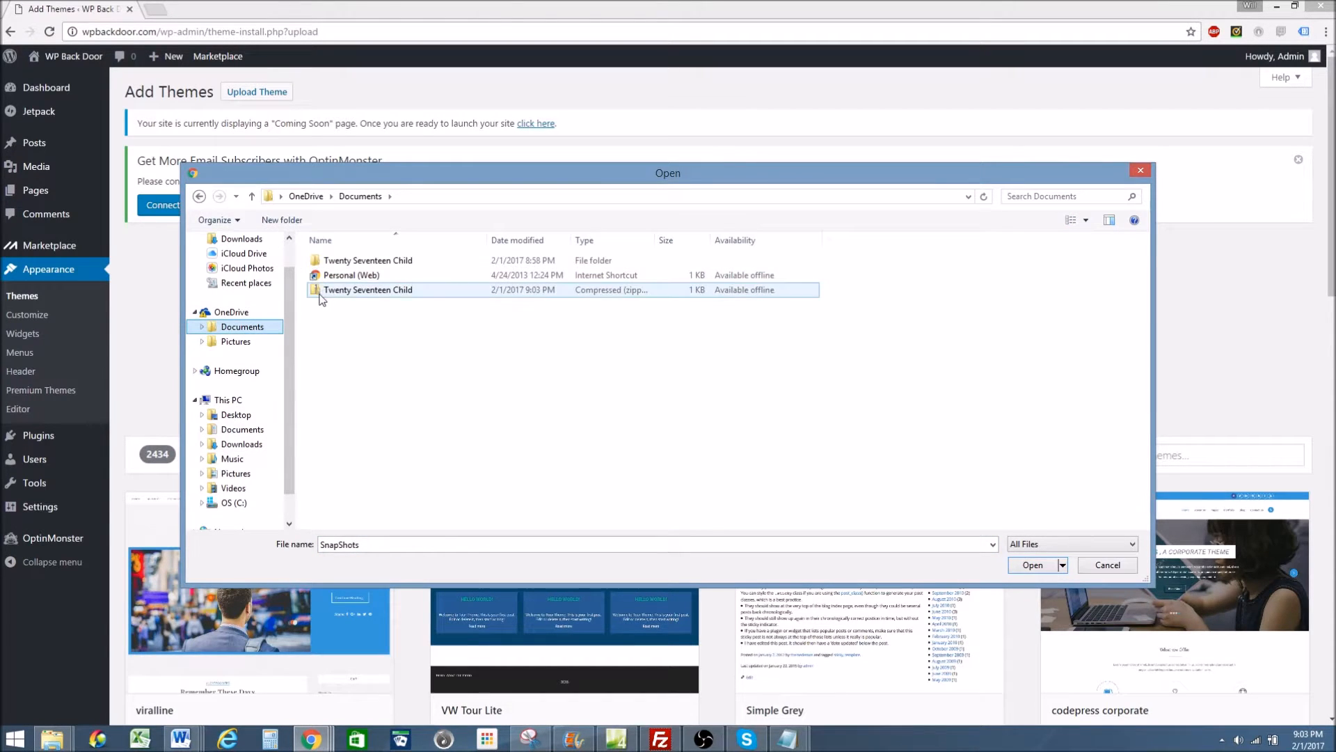
Choose Twenty Seventeen Child.zip and run Install Now.
click(368, 289)
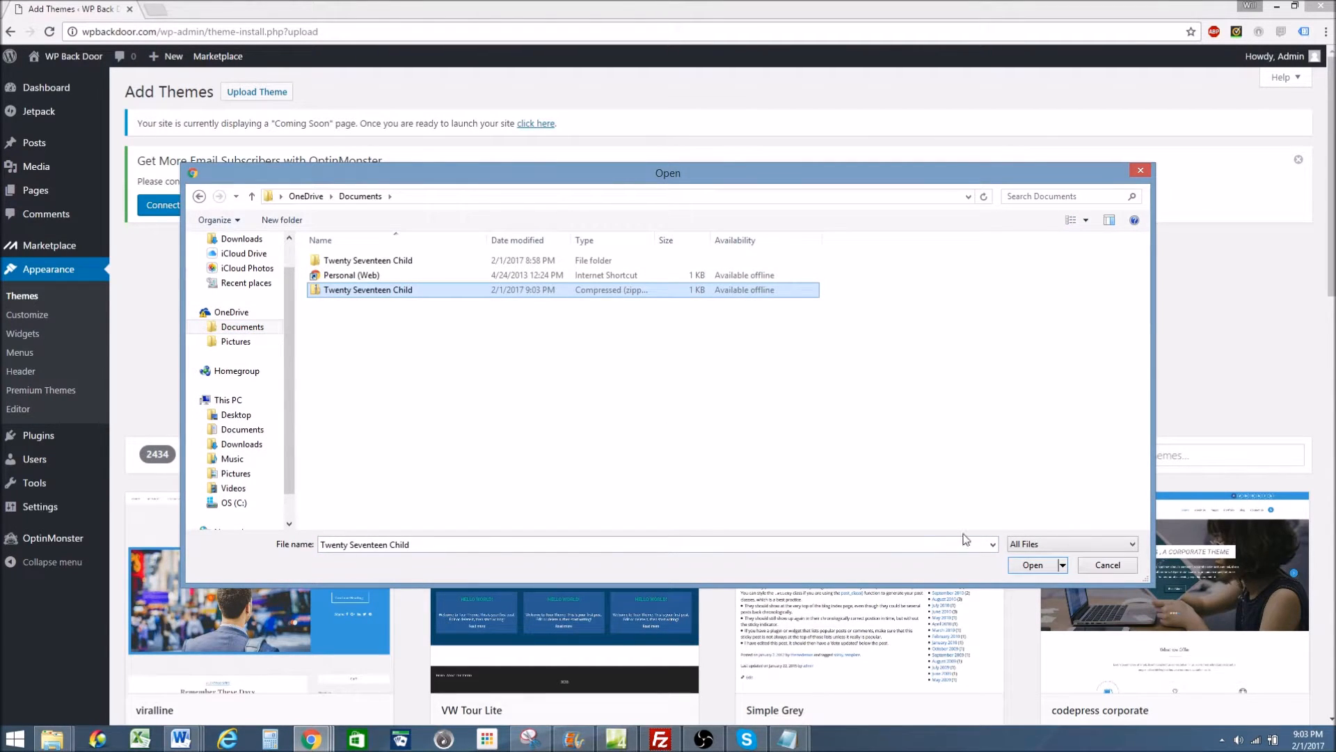
click(1033, 565)
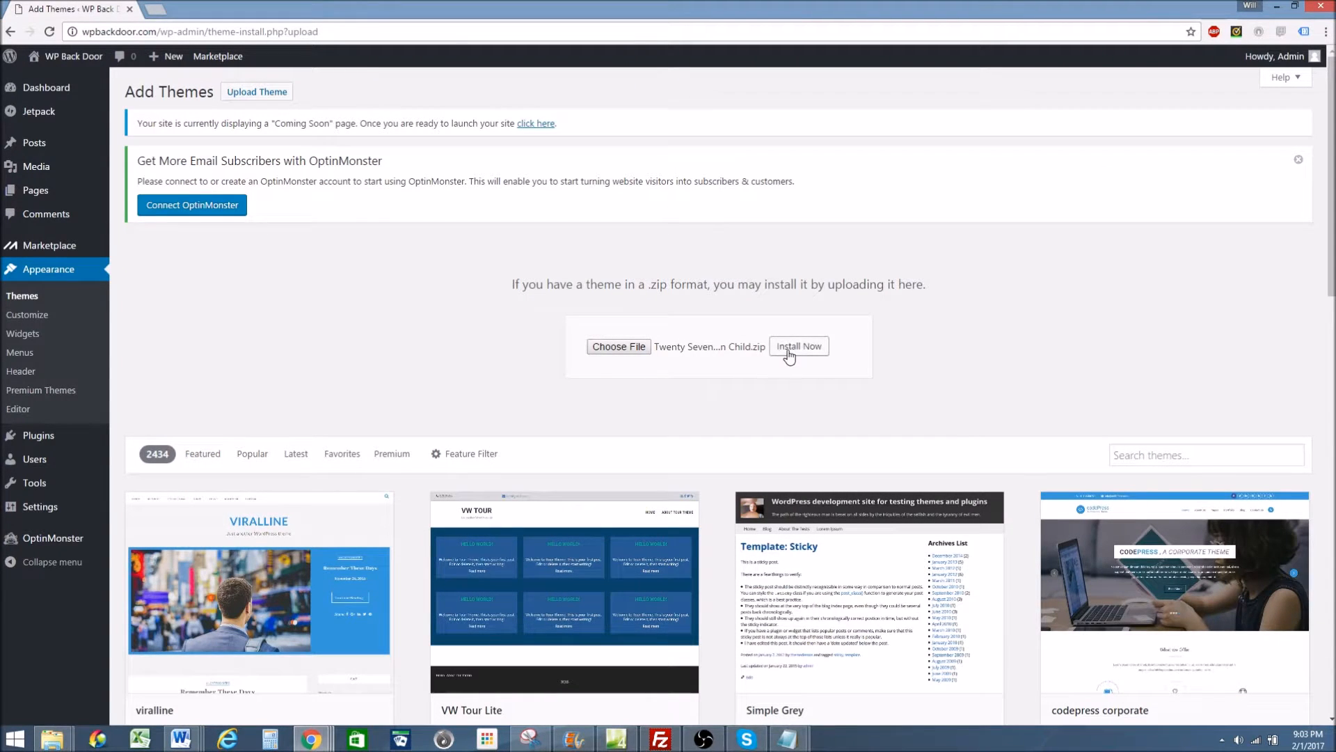
click(799, 345)
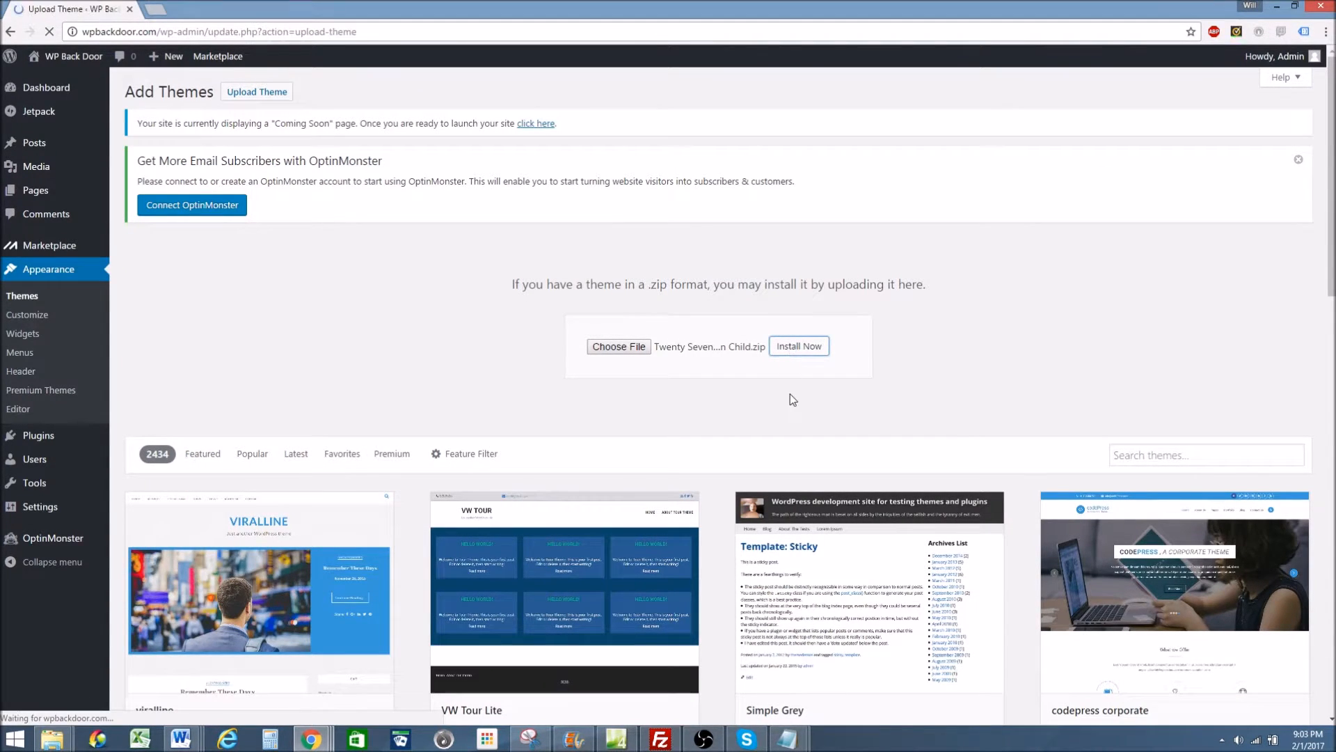
click(799, 345)
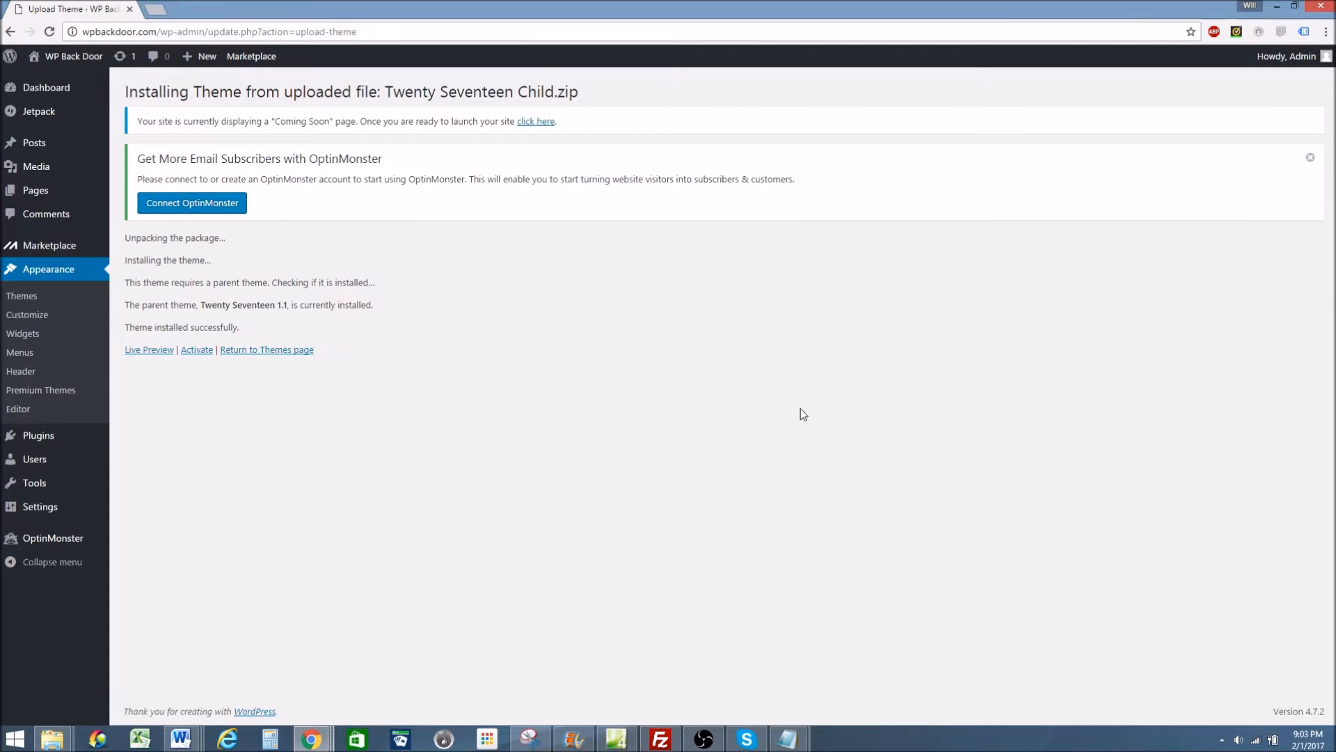
mouse_move(179, 206)
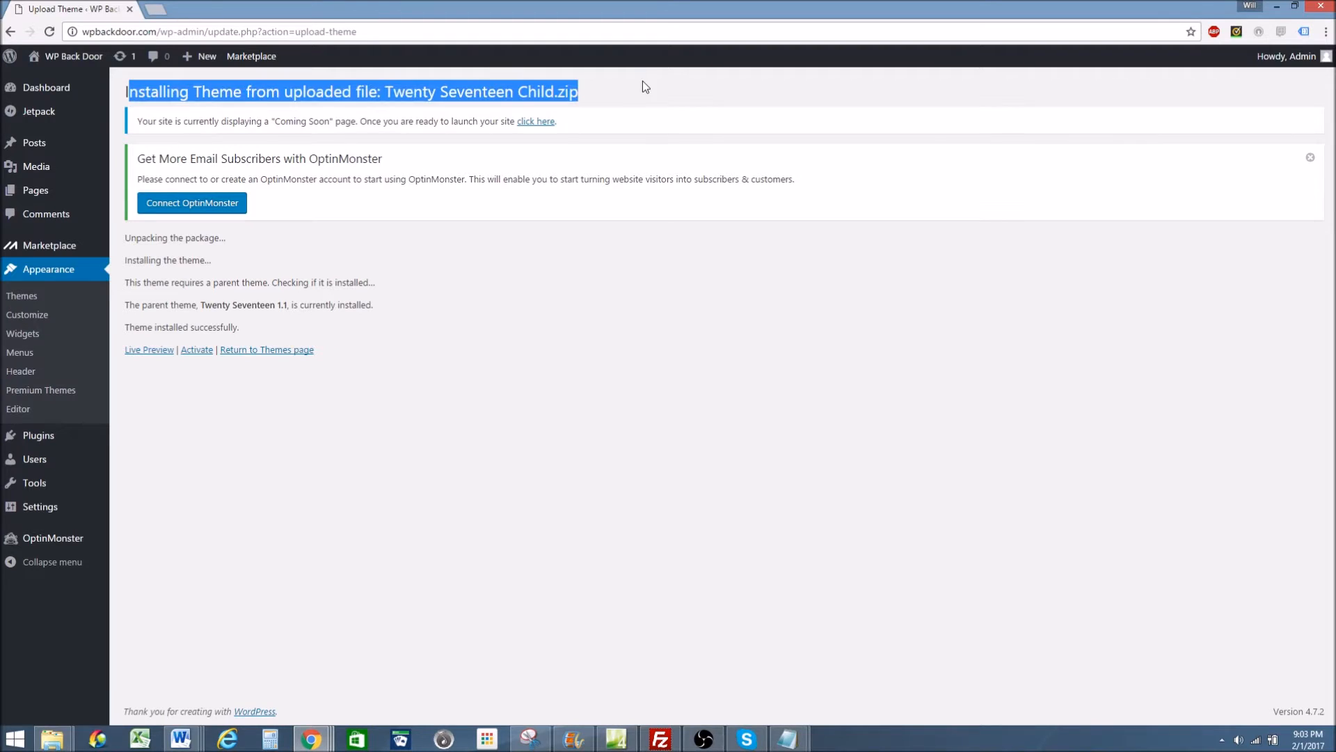
mouse_move(33, 142)
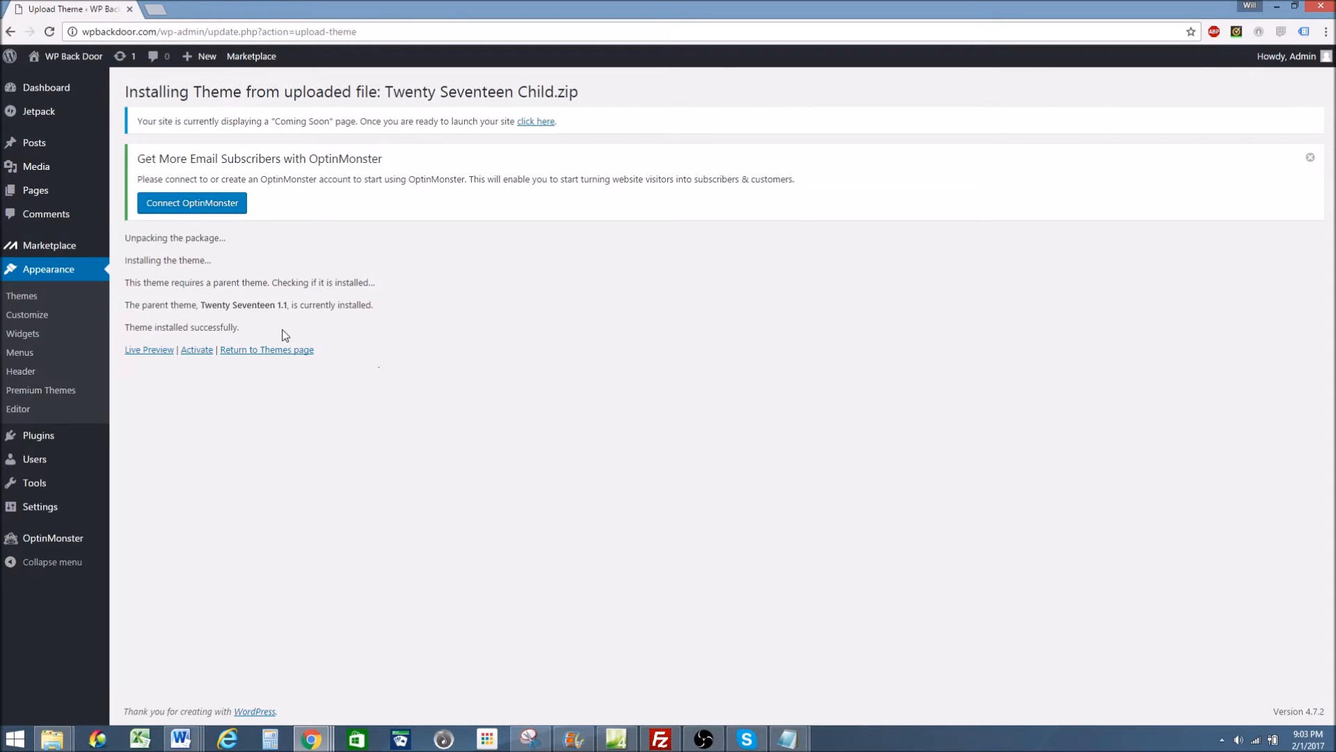
mouse_move(373, 367)
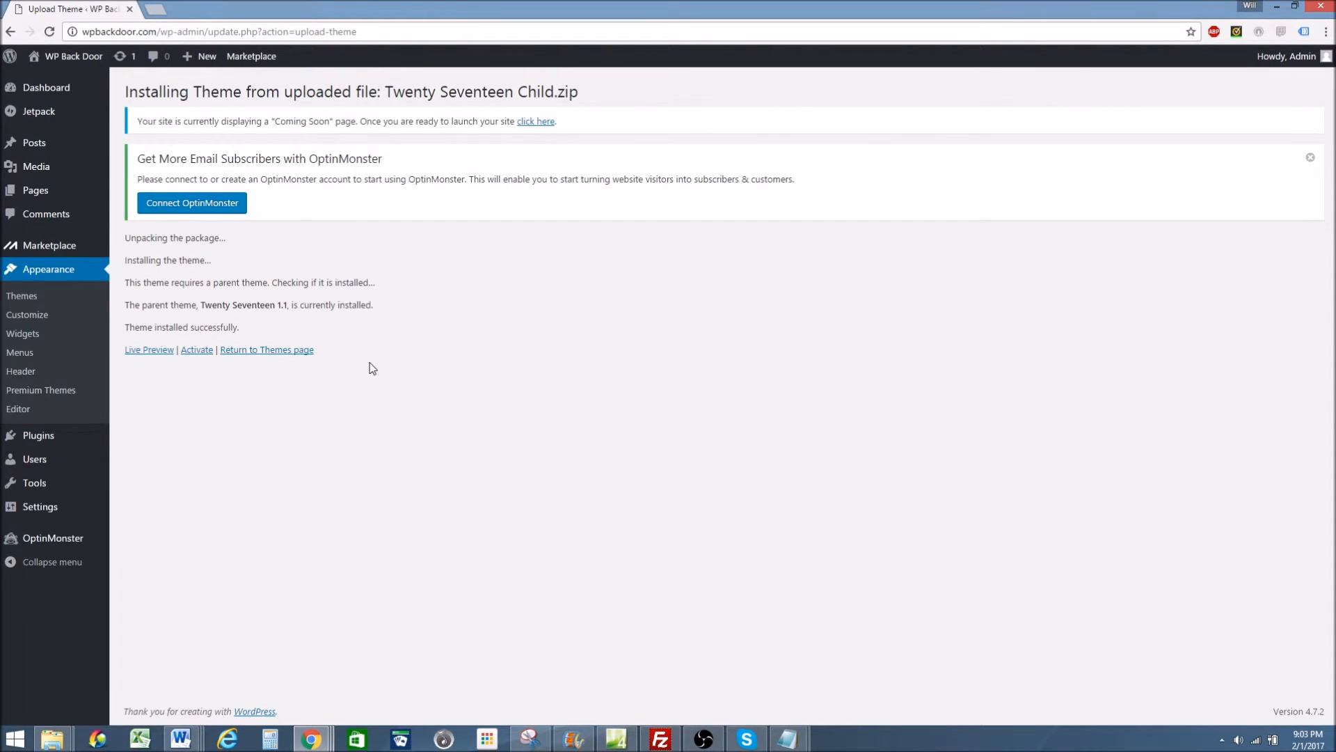
mouse_move(33, 305)
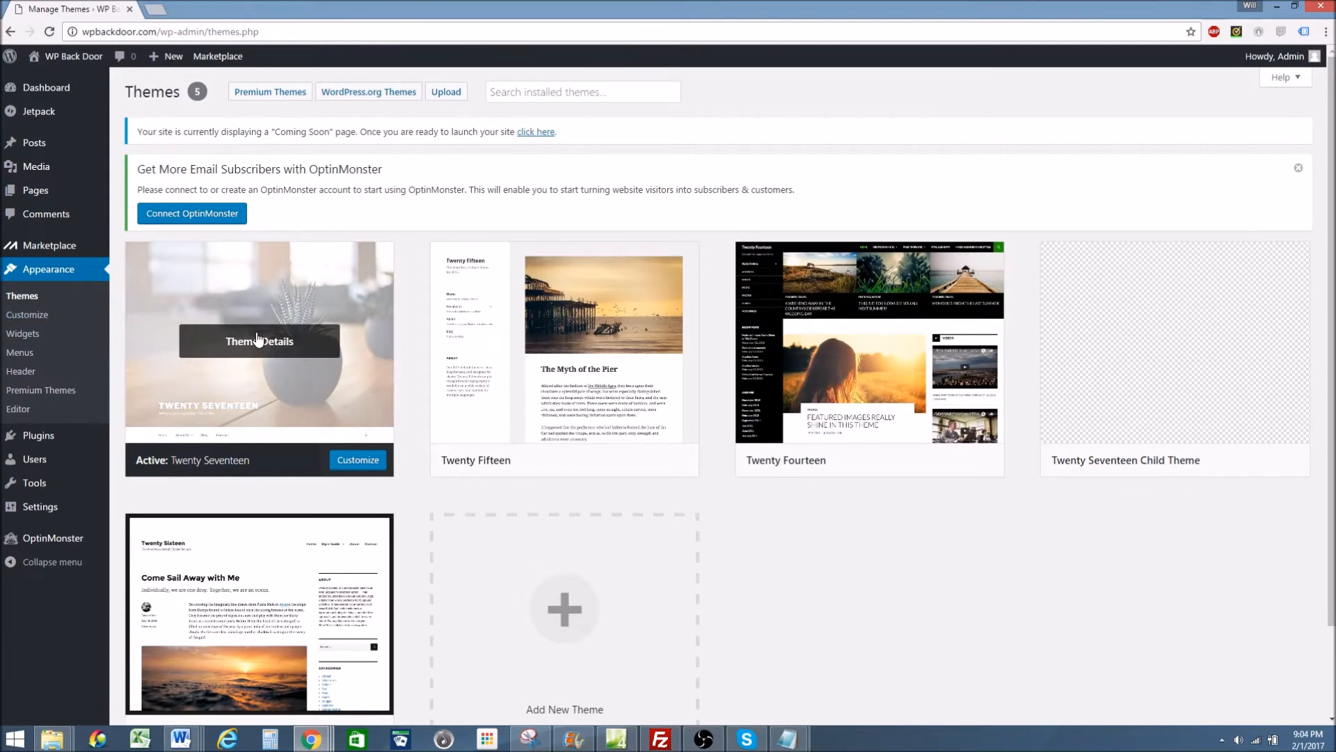
scroll(down, 3)
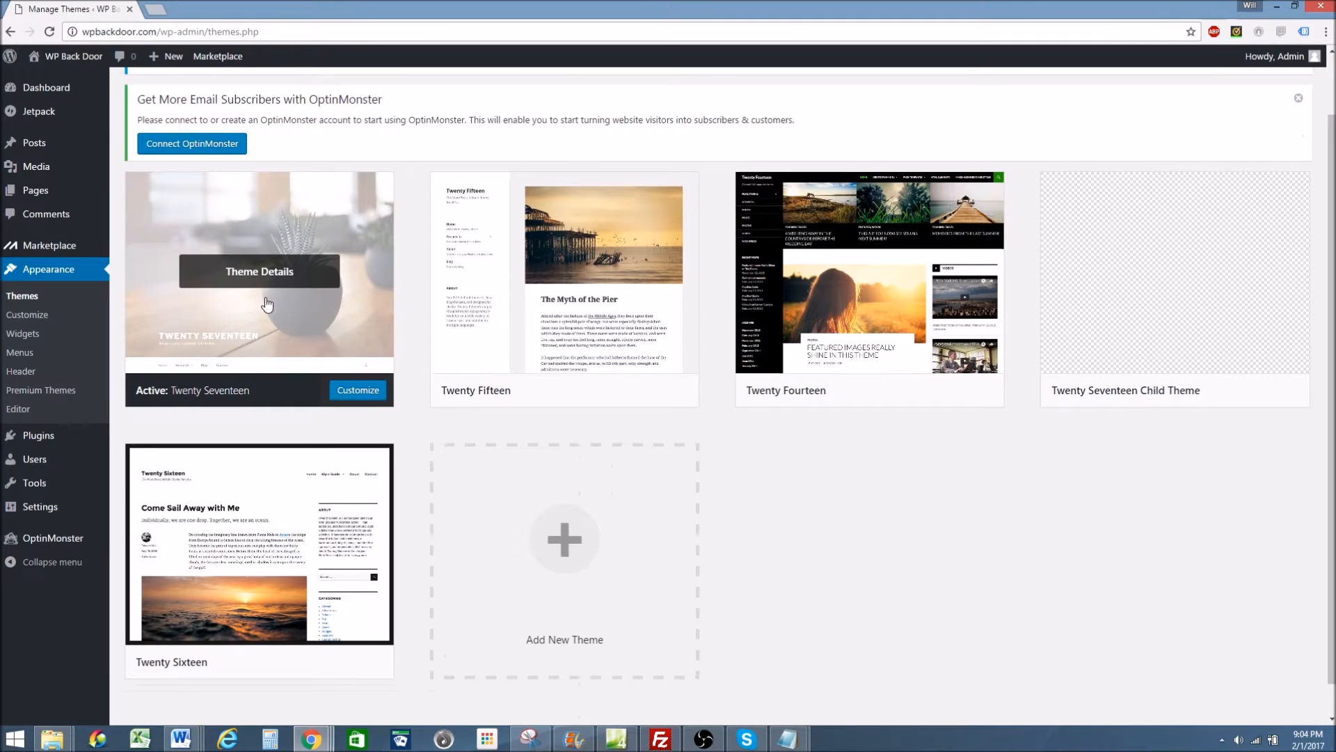
mouse_move(1169, 251)
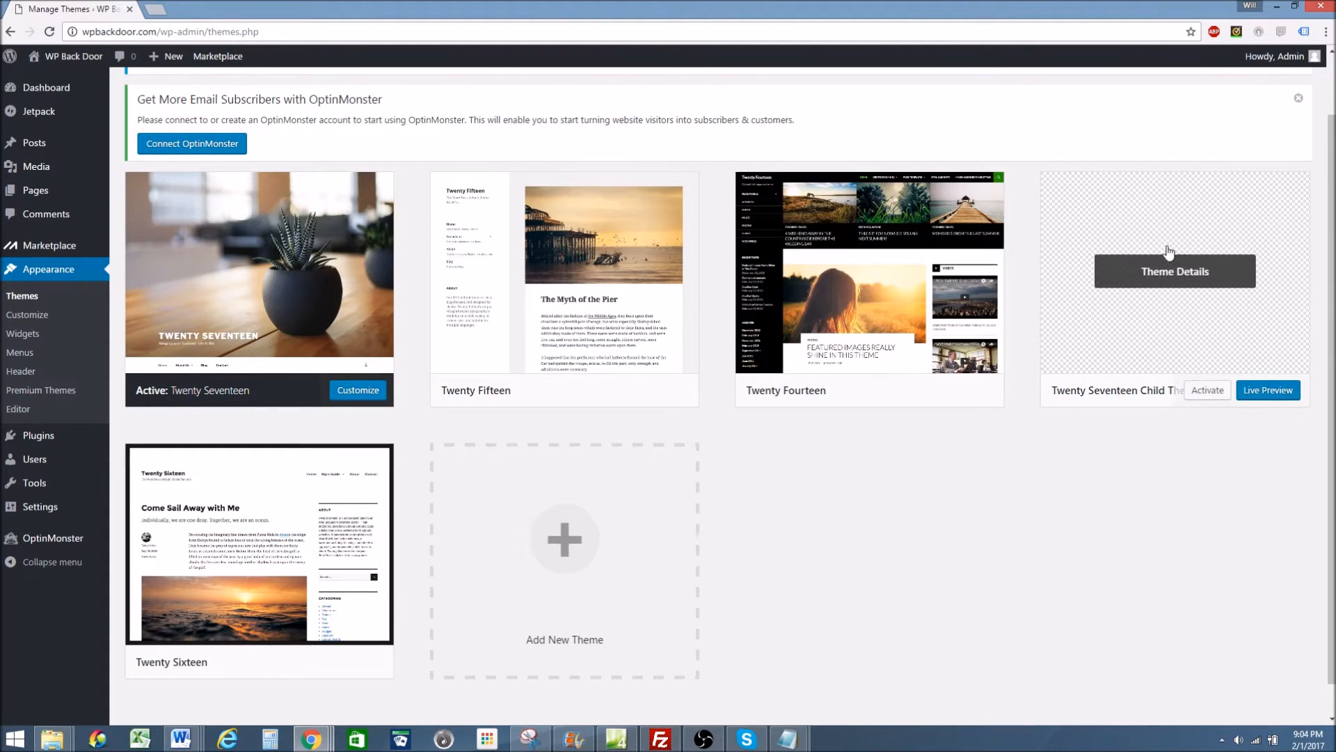
mouse_move(1156, 197)
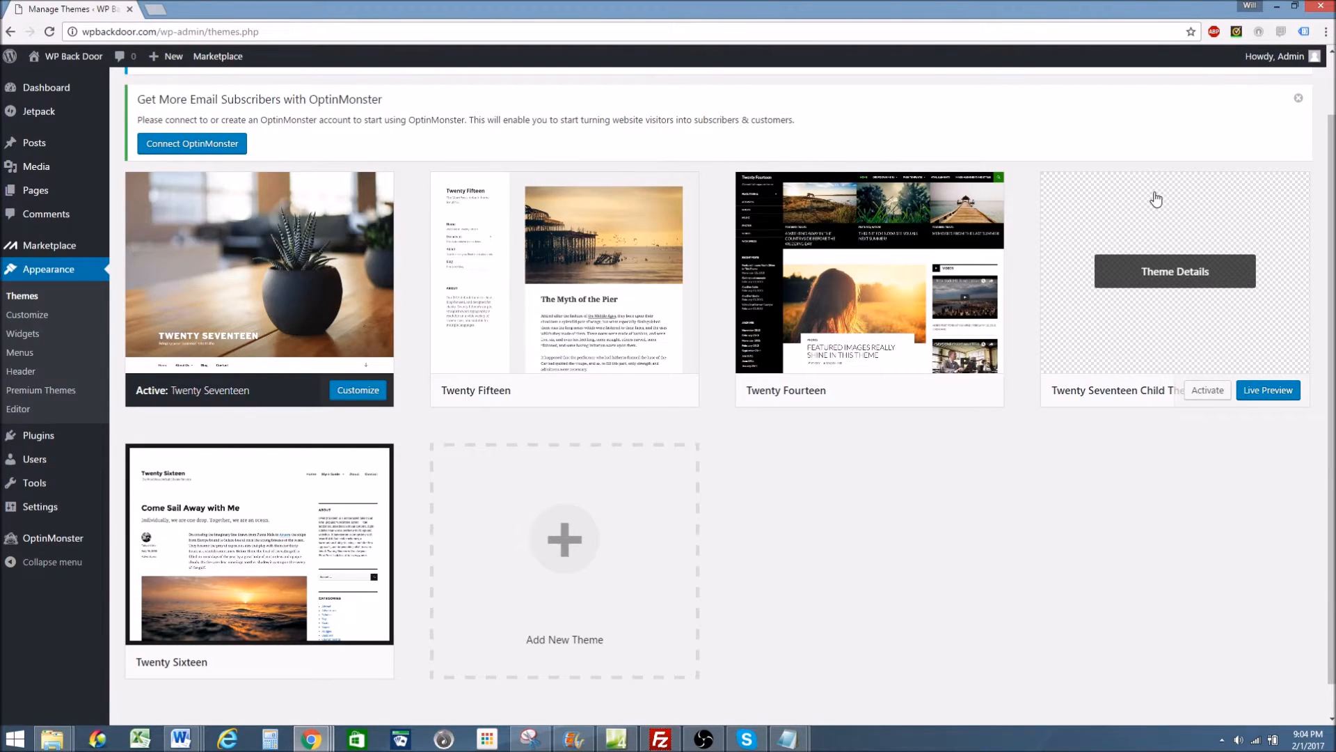
mouse_move(1169, 228)
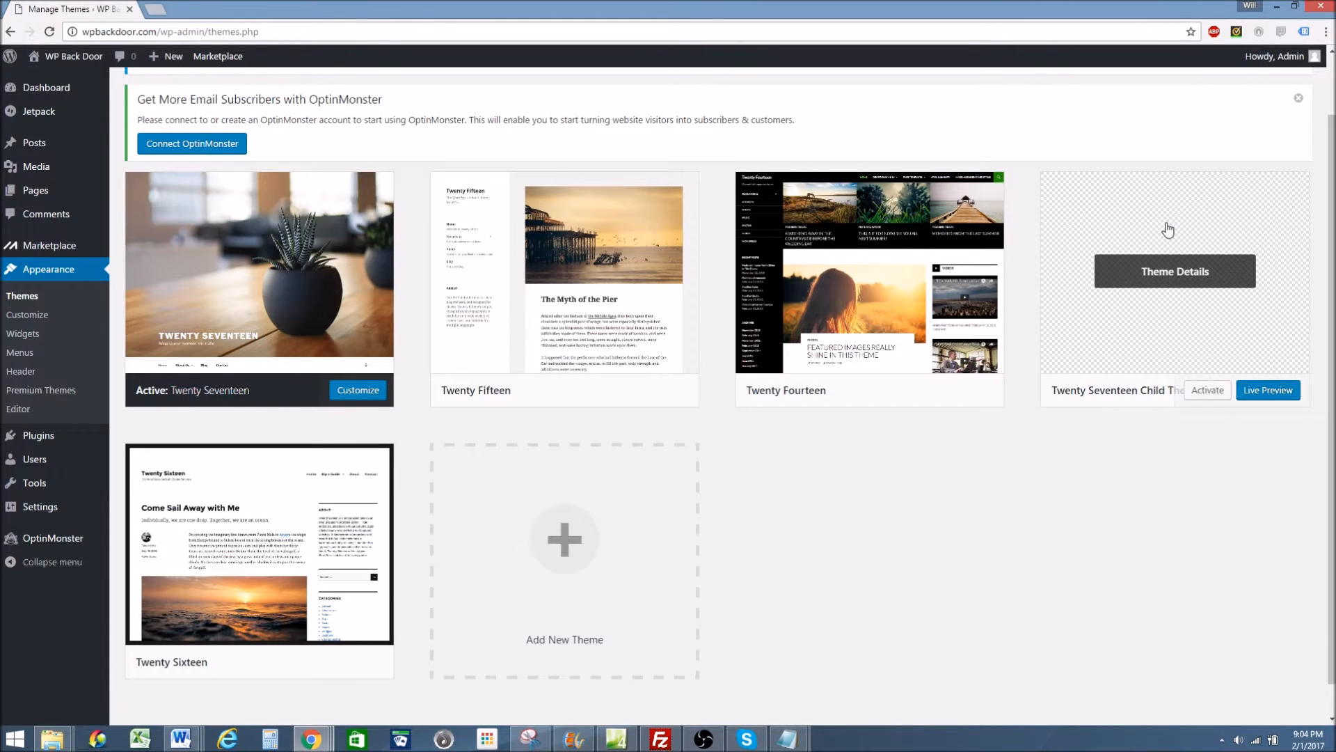
mouse_move(1191, 264)
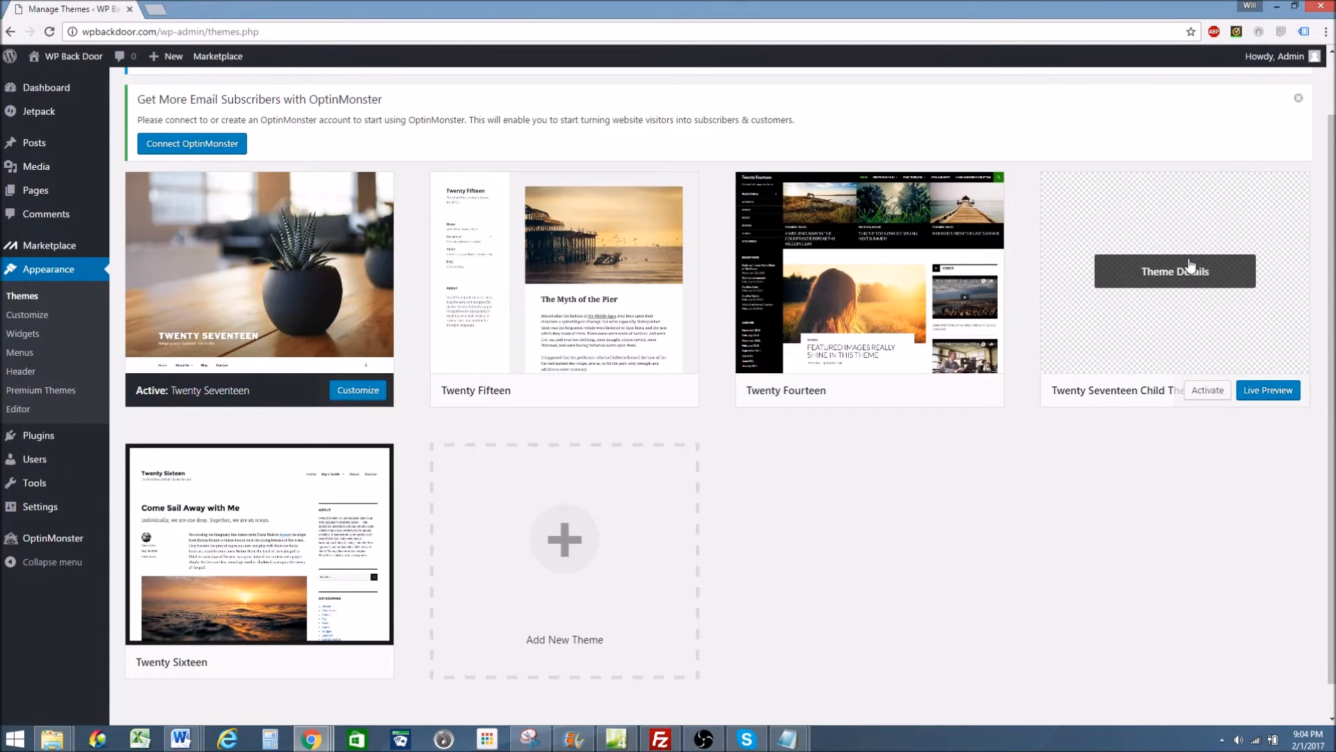
mouse_move(1179, 300)
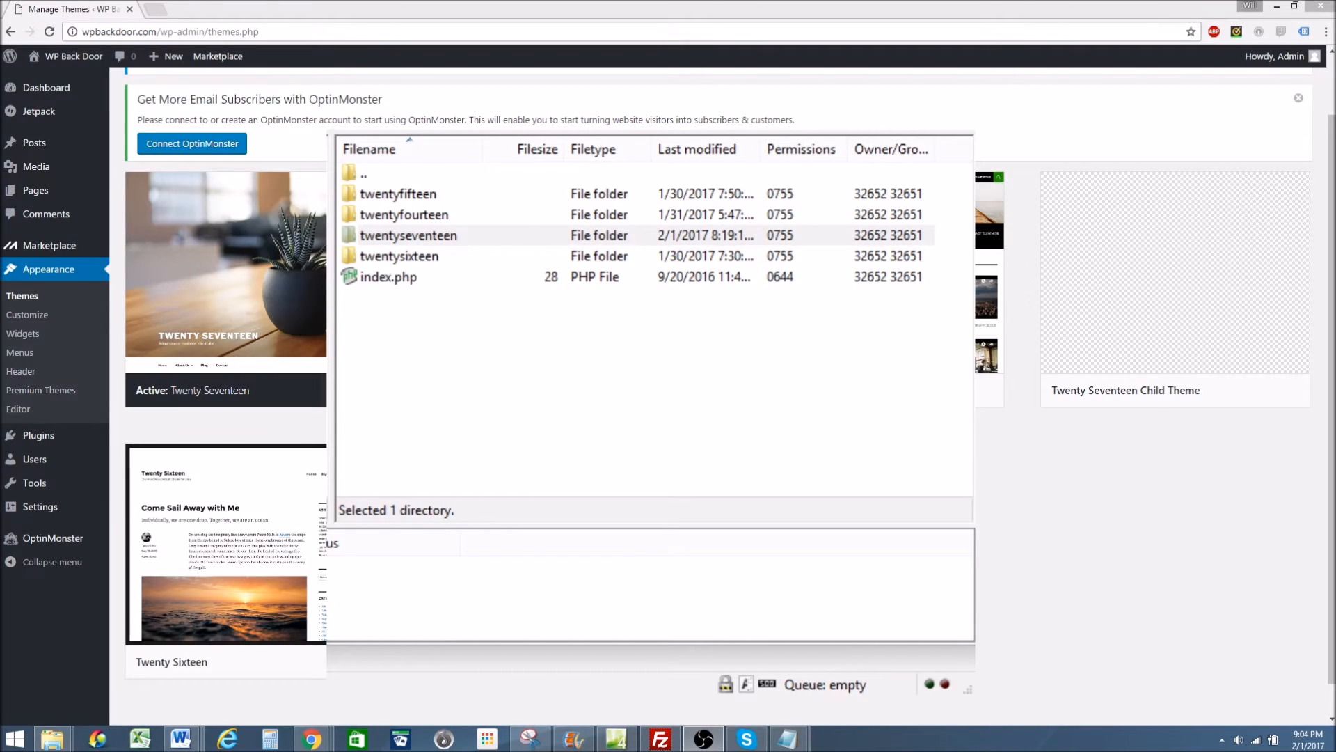
Select the twentyseventeen folder in the server's wp-content/themes directory in FileZilla.
click(408, 235)
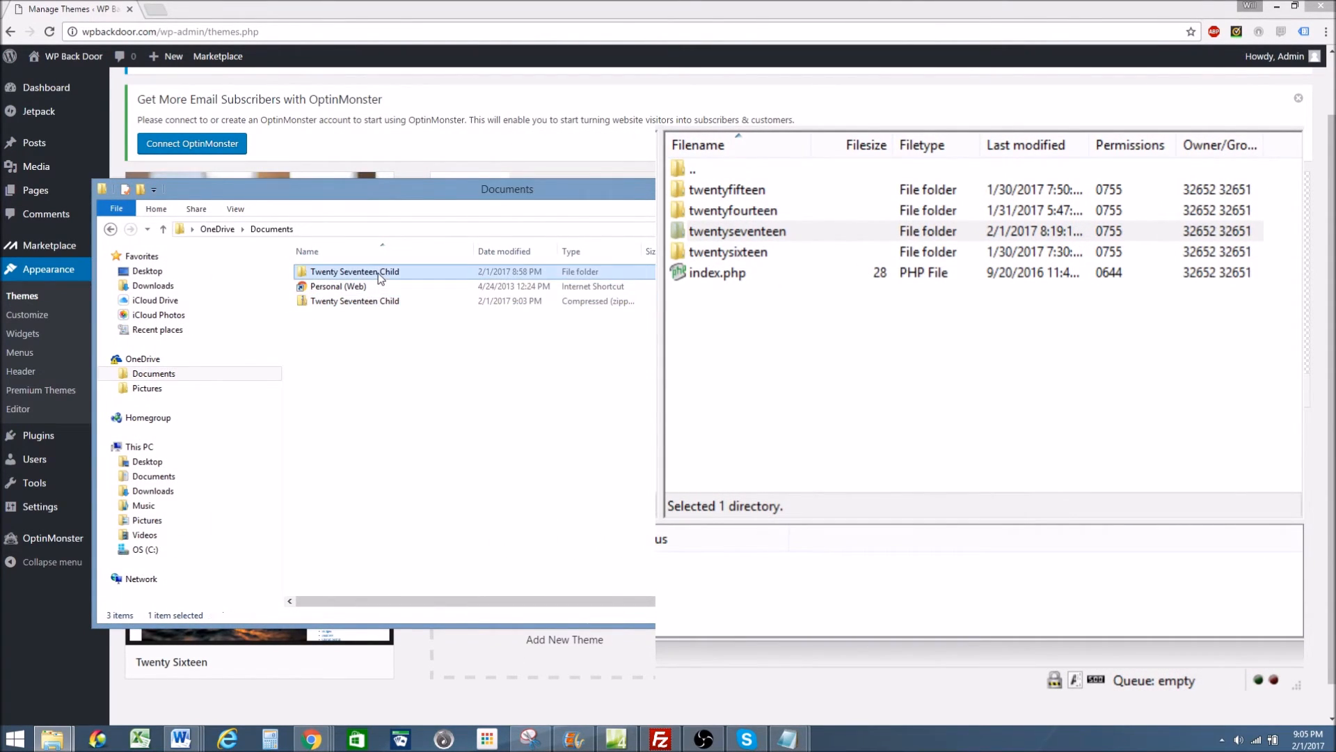
mouse_move(432, 278)
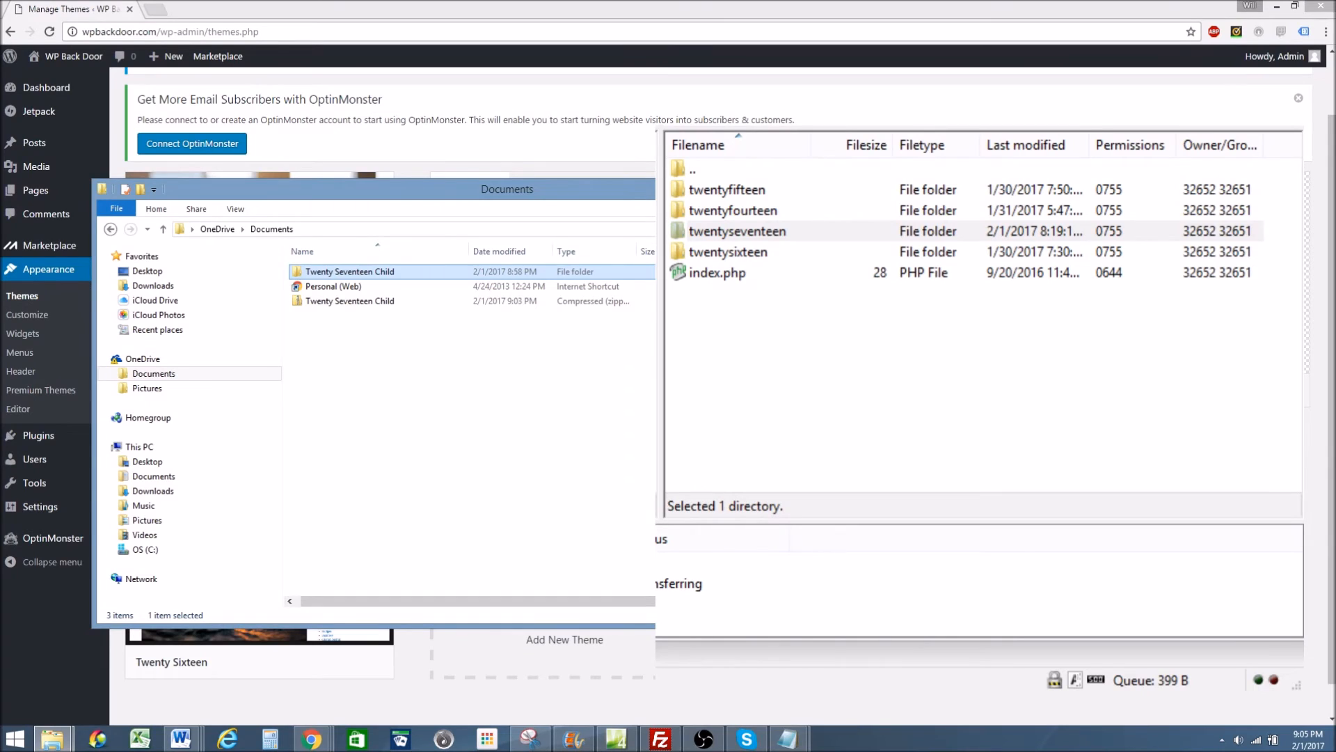
click(737, 231)
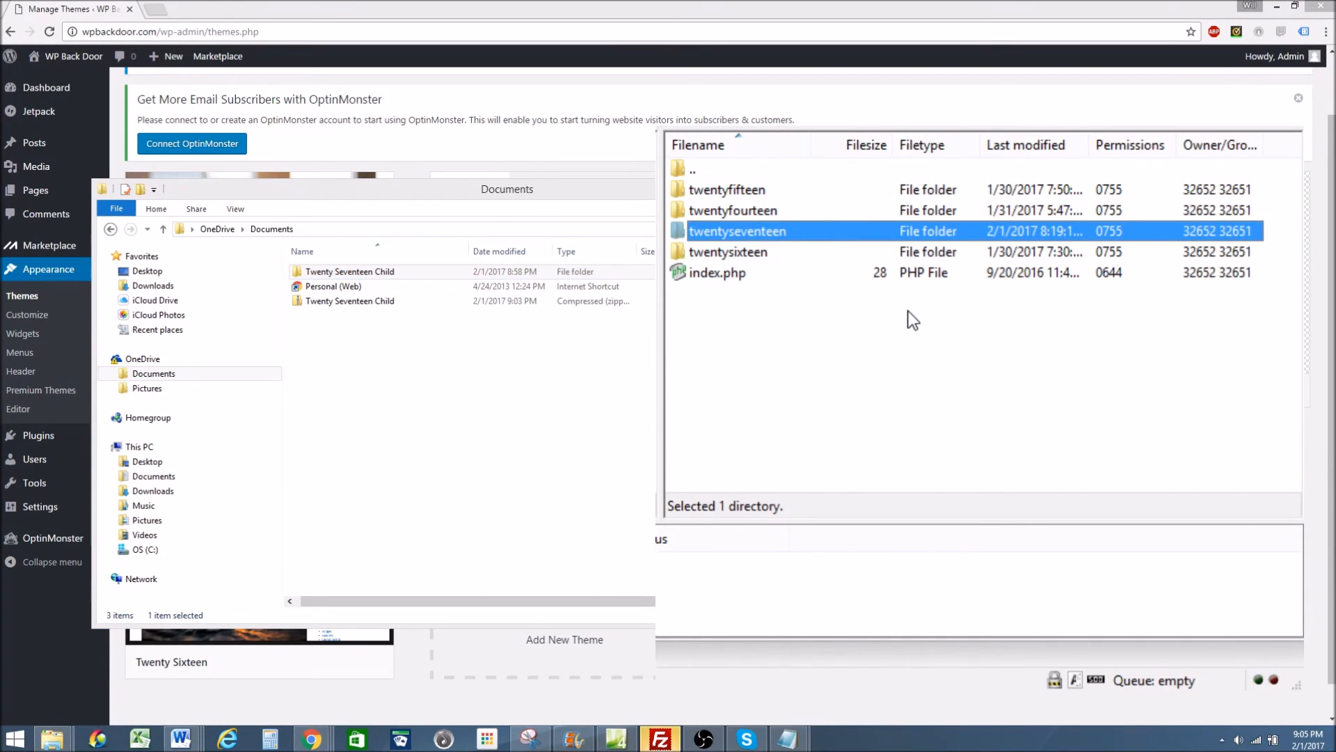
mouse_move(805, 277)
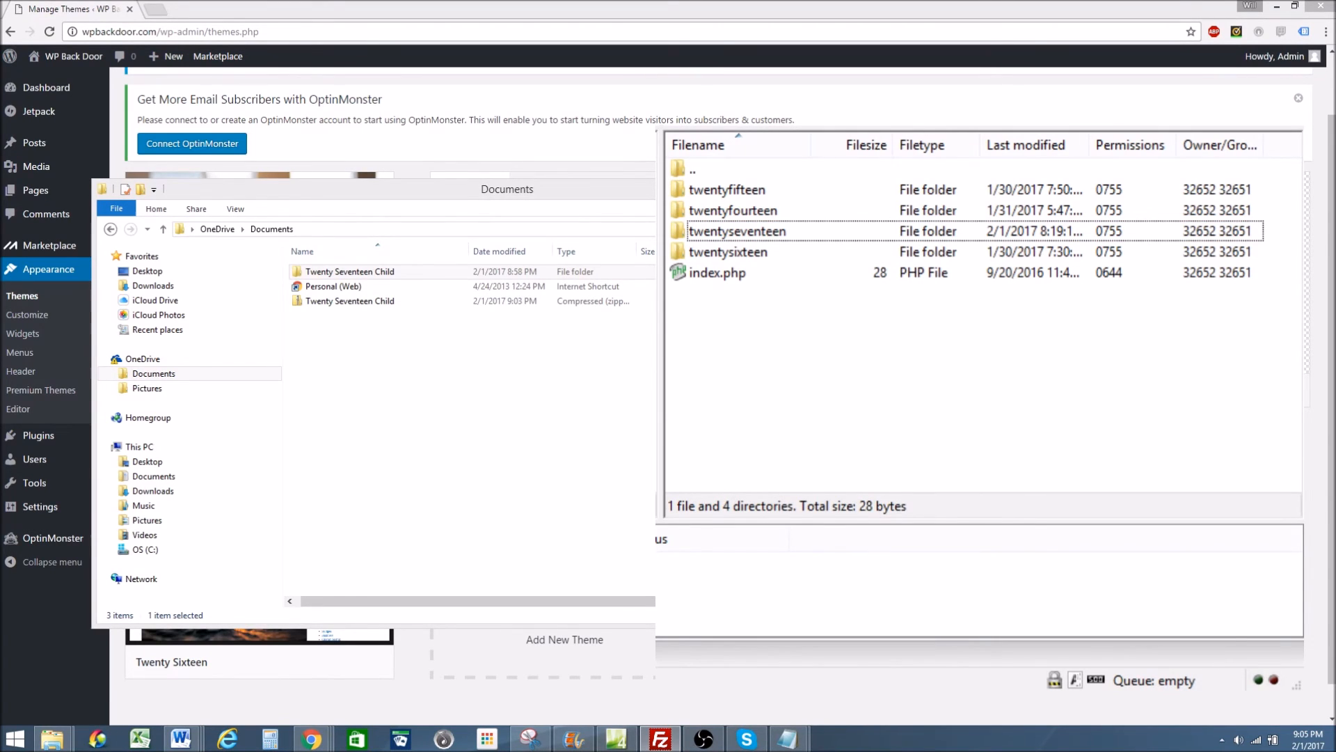
mouse_move(958, 400)
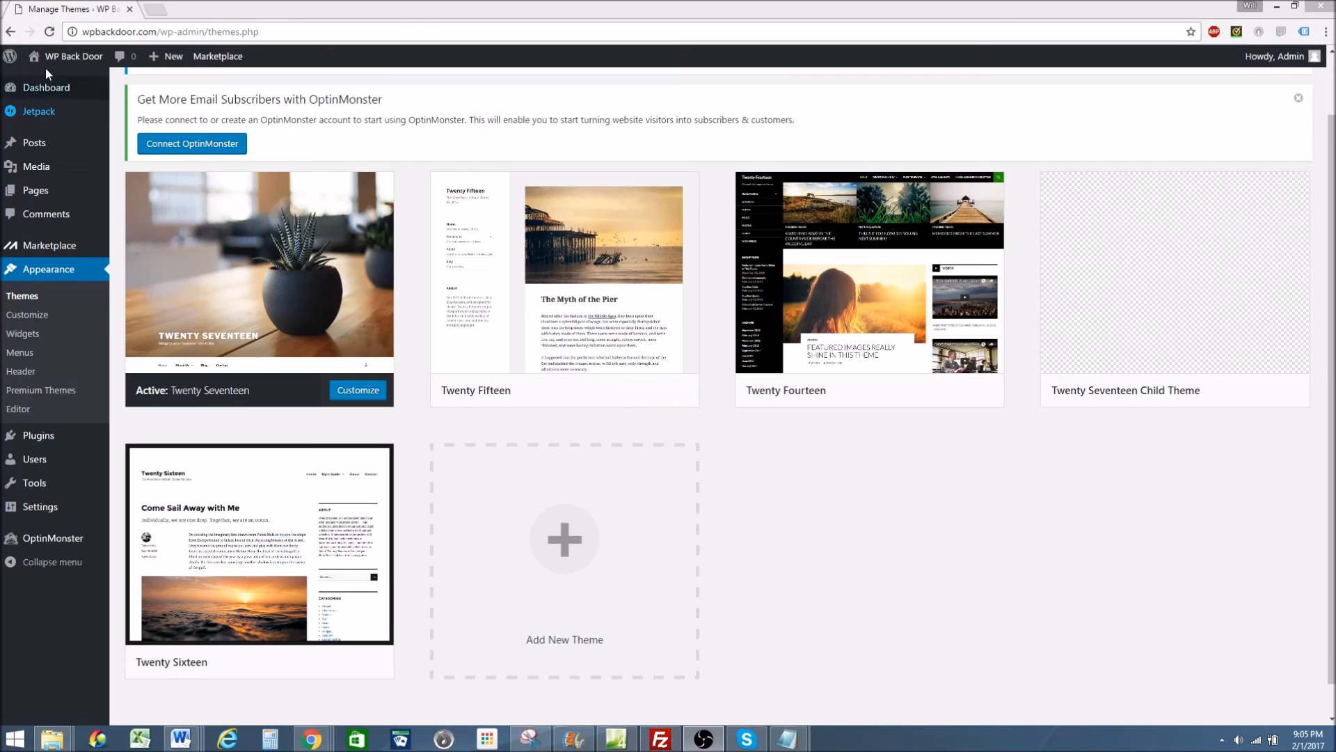
mouse_move(1116, 279)
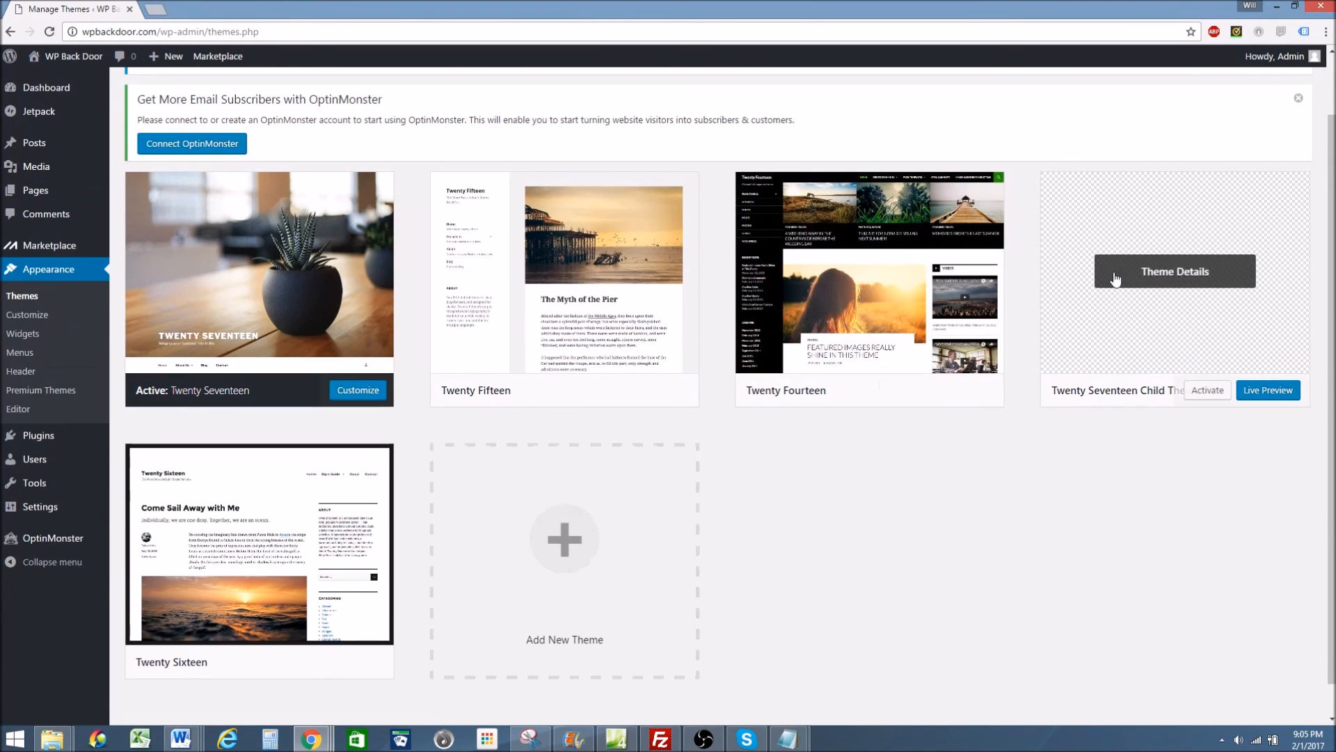
Activate Twenty Seventeen Child Theme on the Themes page.
click(1208, 390)
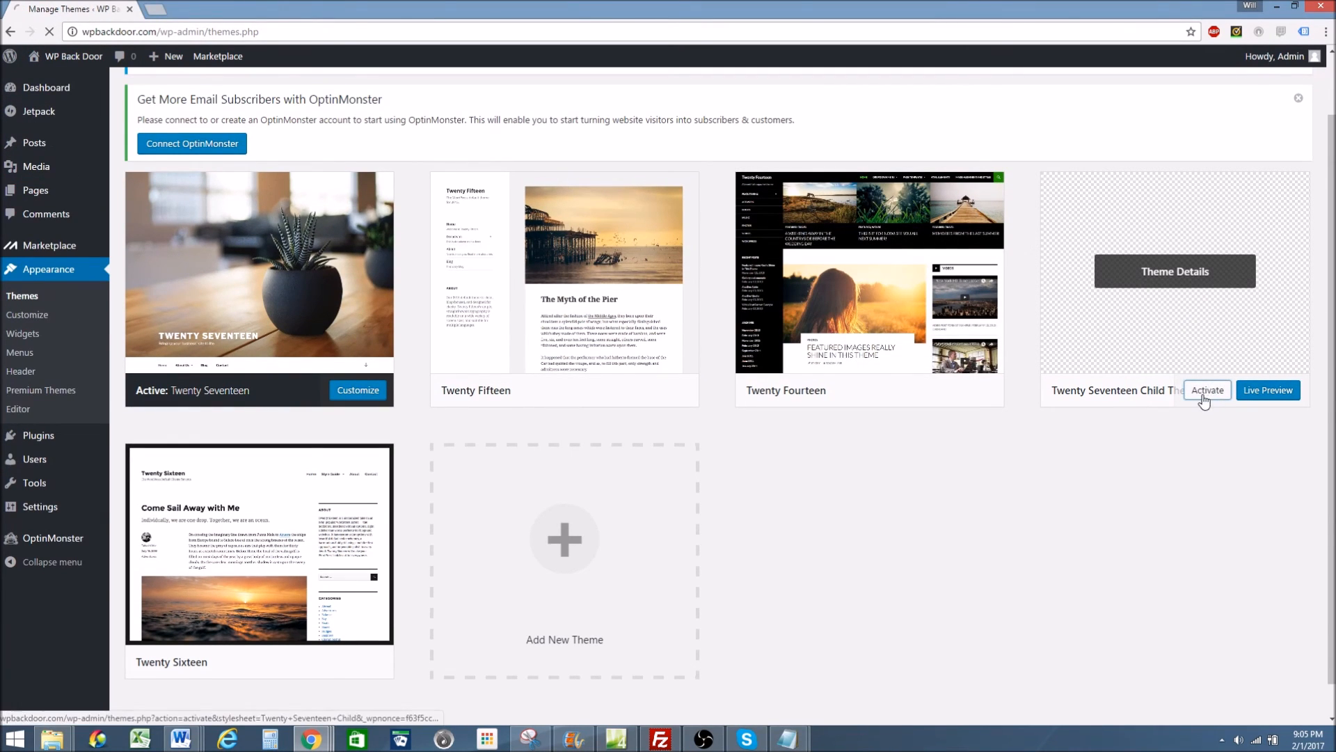
click(1208, 389)
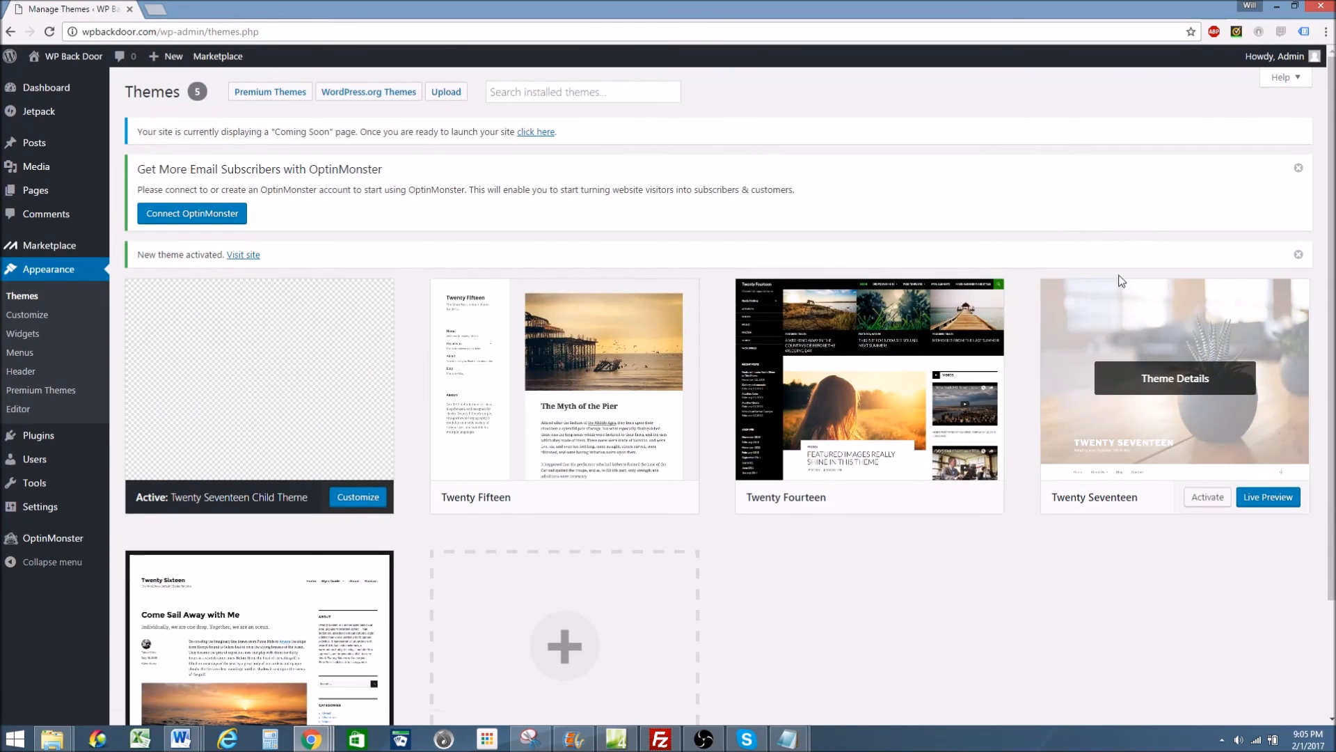
mouse_move(220, 351)
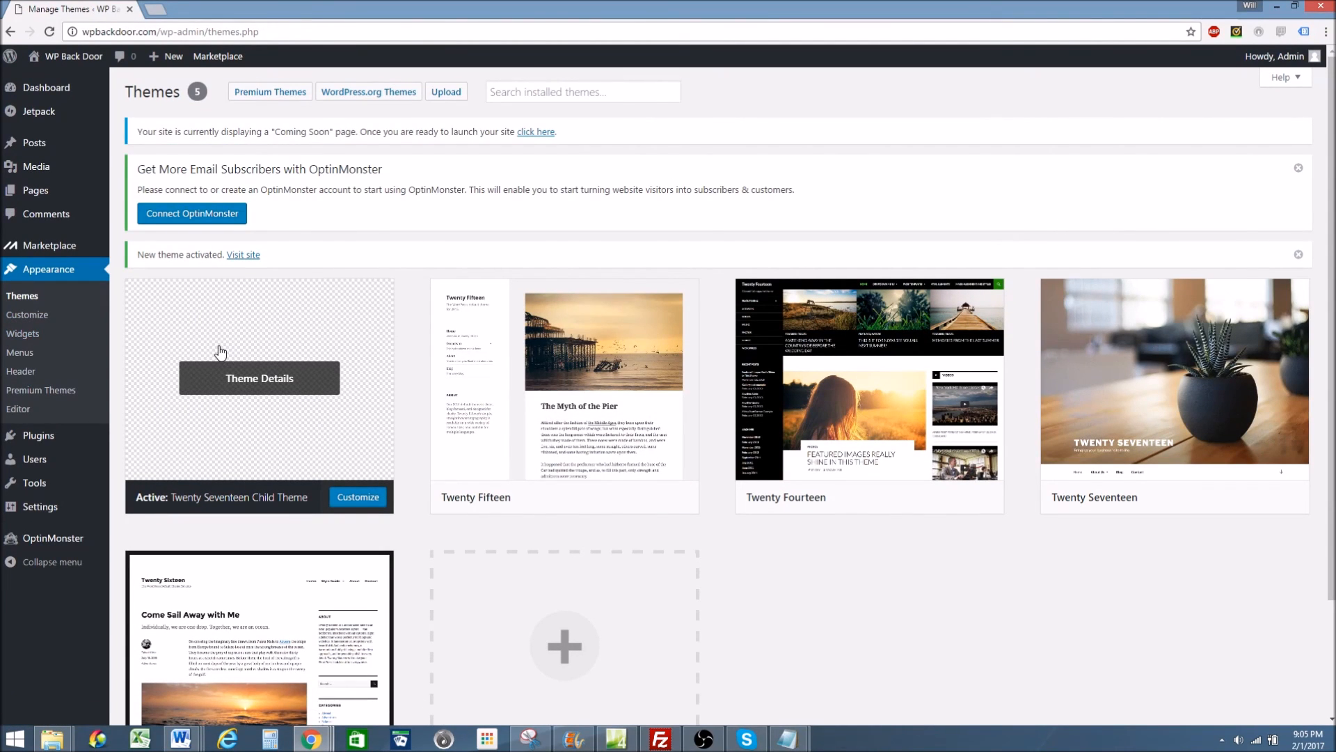
mouse_move(1222, 432)
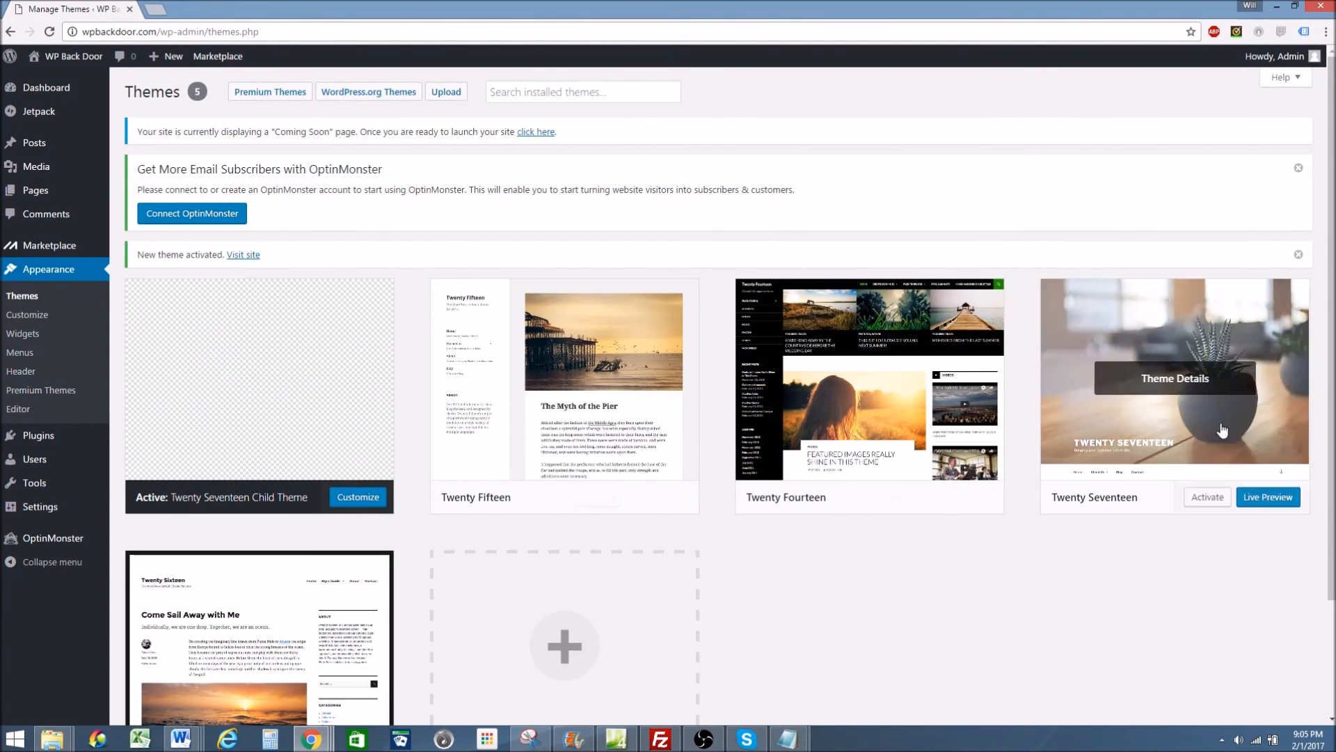